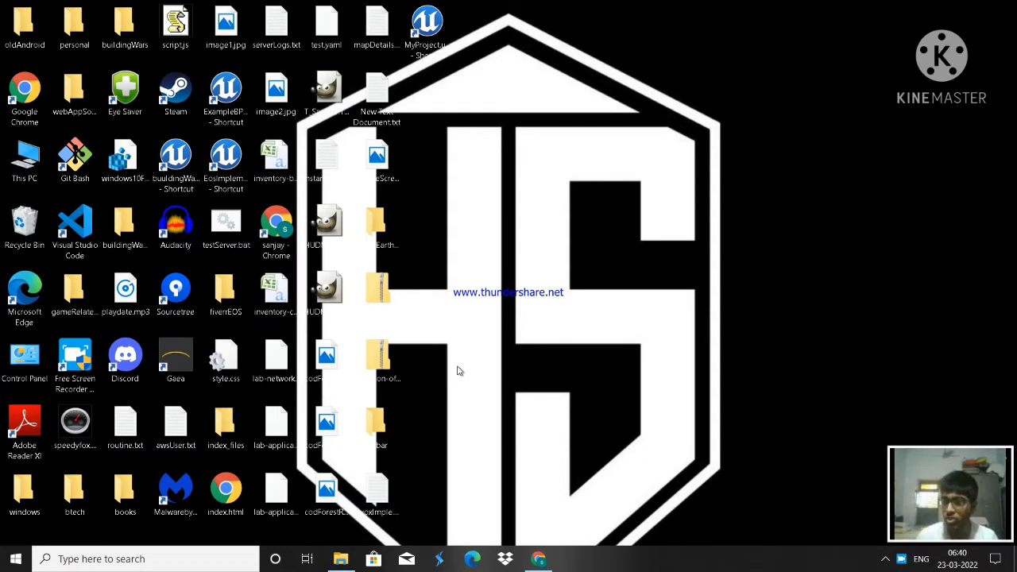
mouse_move(477, 375)
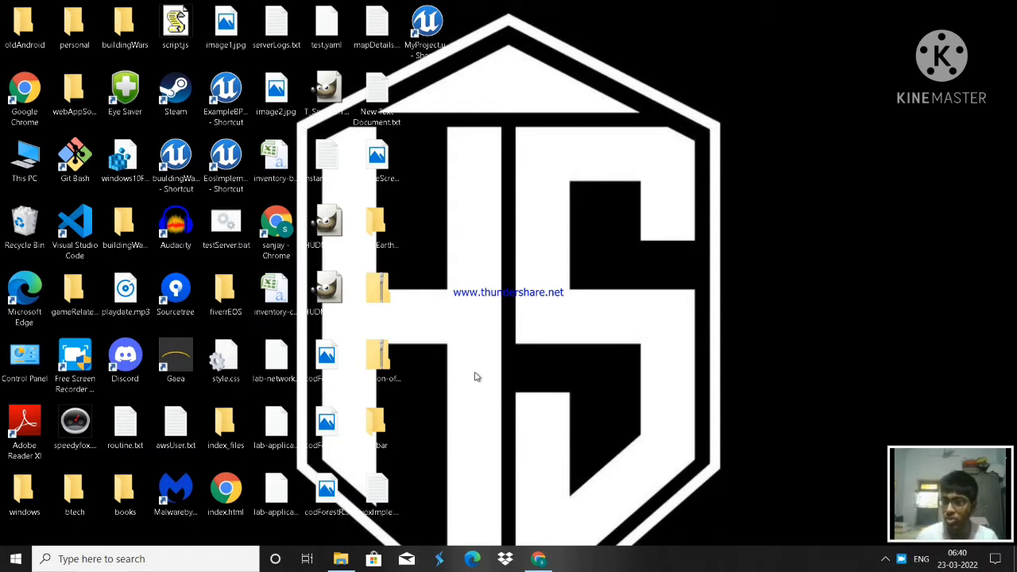
mouse_move(691, 317)
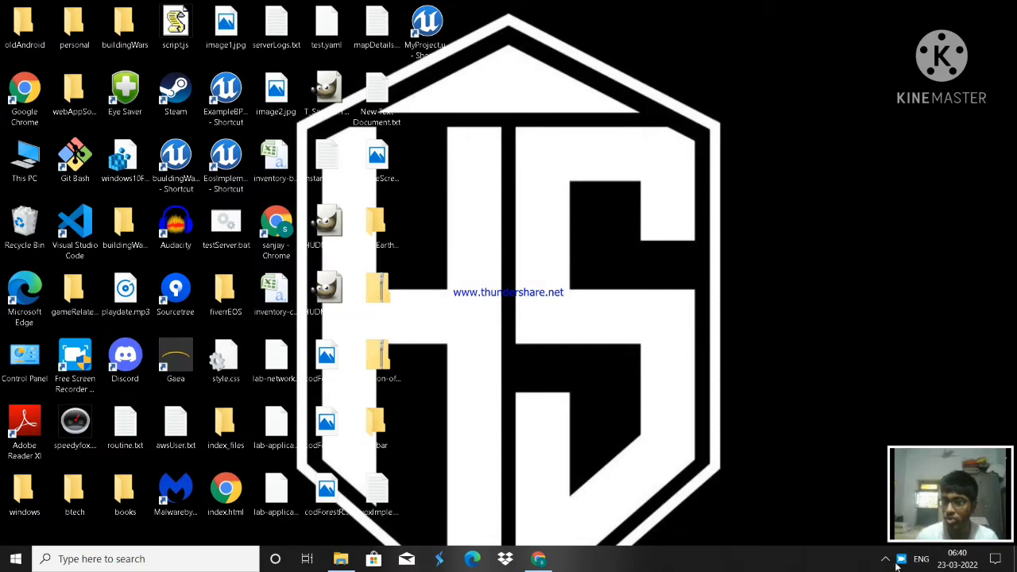
- Restore the Unreal Editor window showing the Multiplayer Tutorial project
click(602, 559)
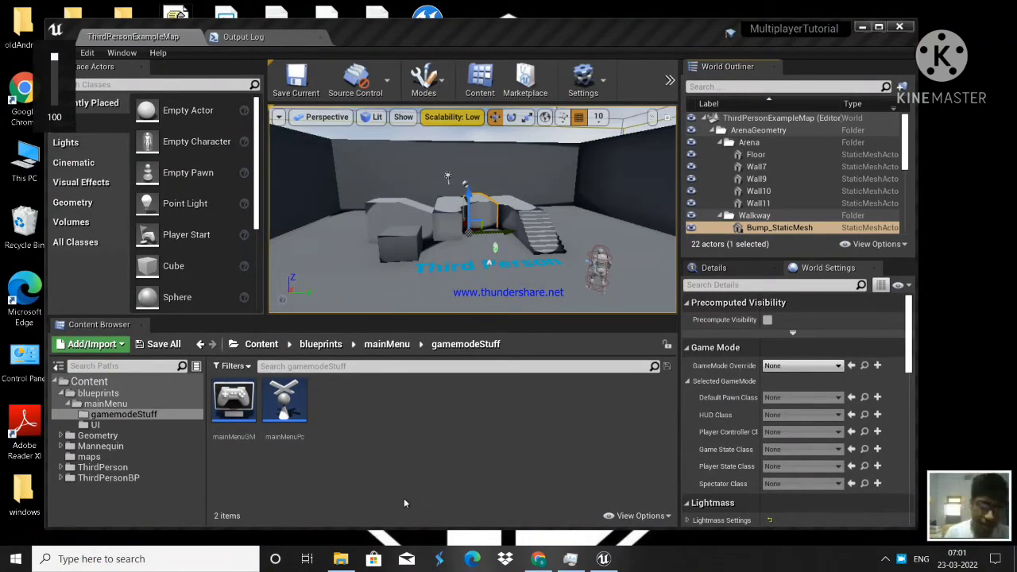
- Load the mainMenu level from the maps folder
click(89, 456)
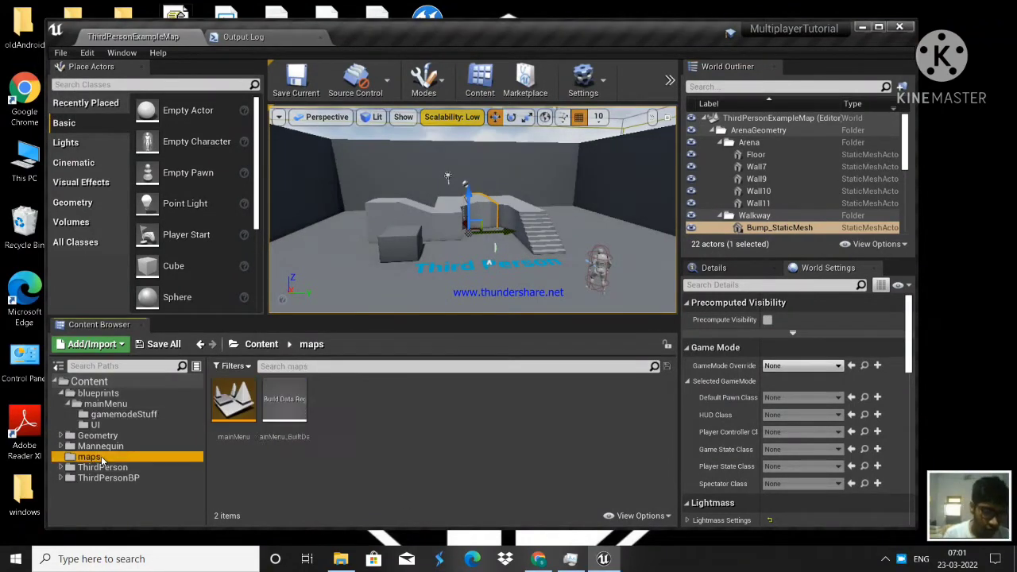
double_click(234, 398)
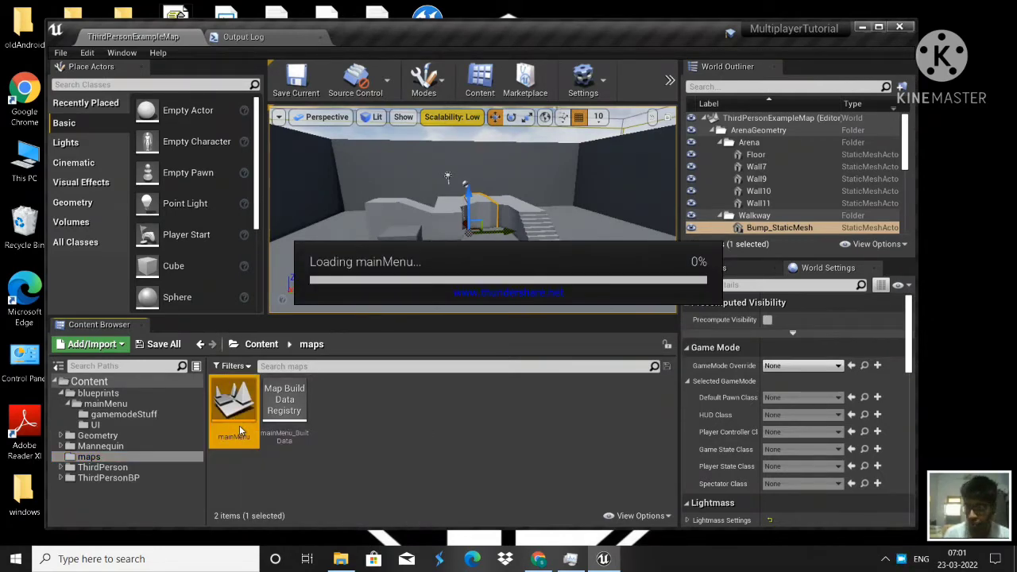
double_click(234, 398)
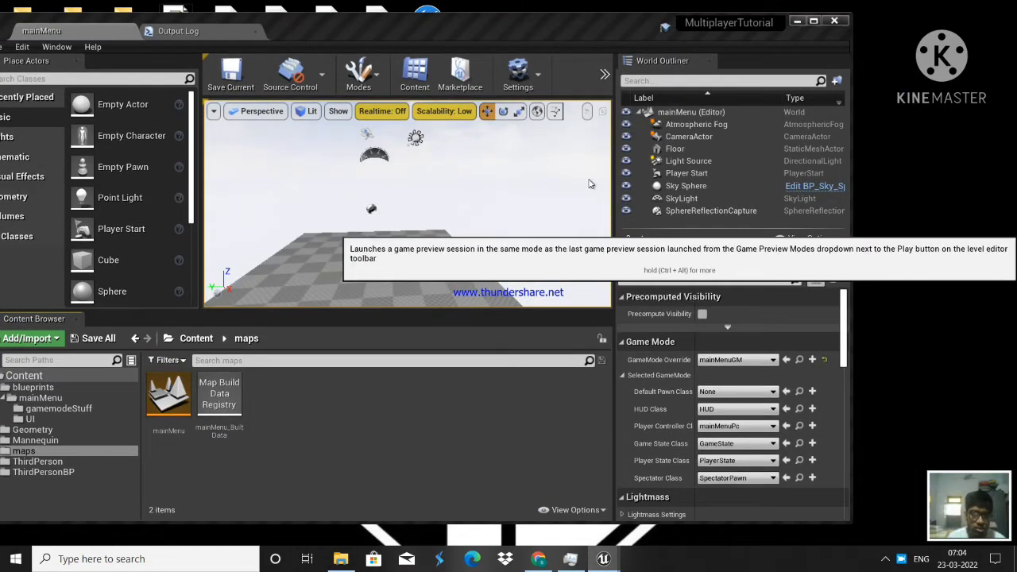
mouse_move(584, 181)
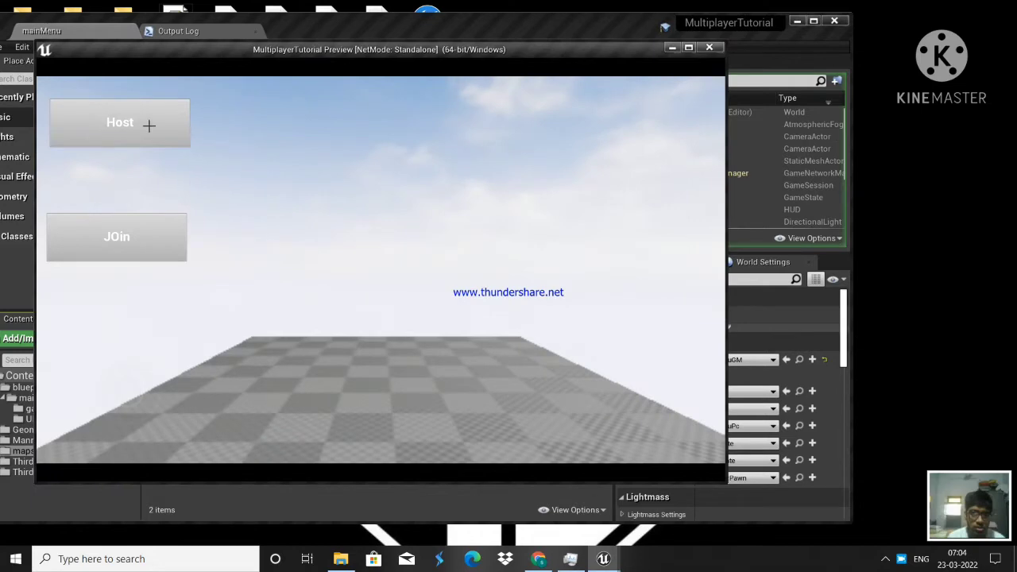
click(121, 122)
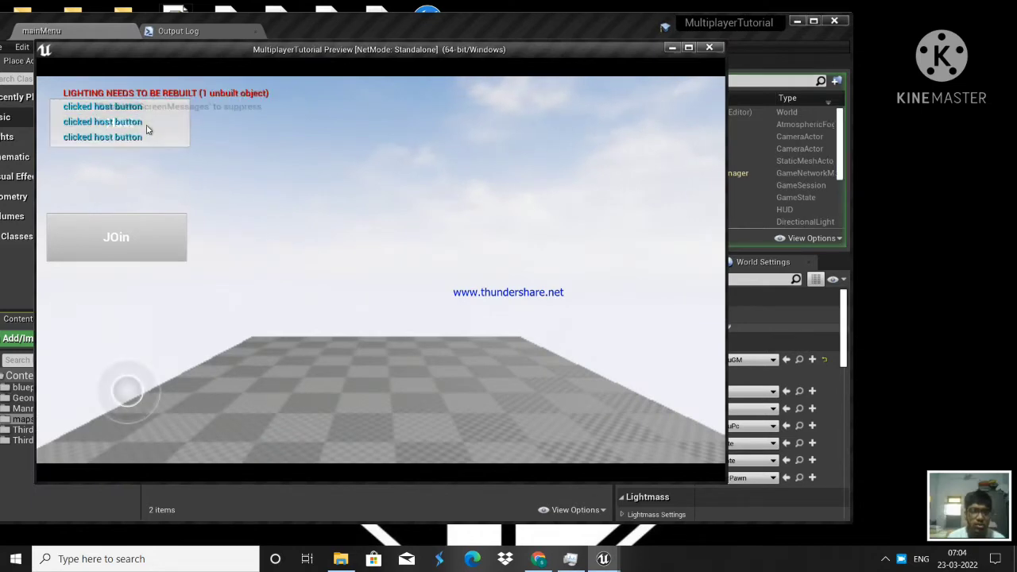
click(116, 236)
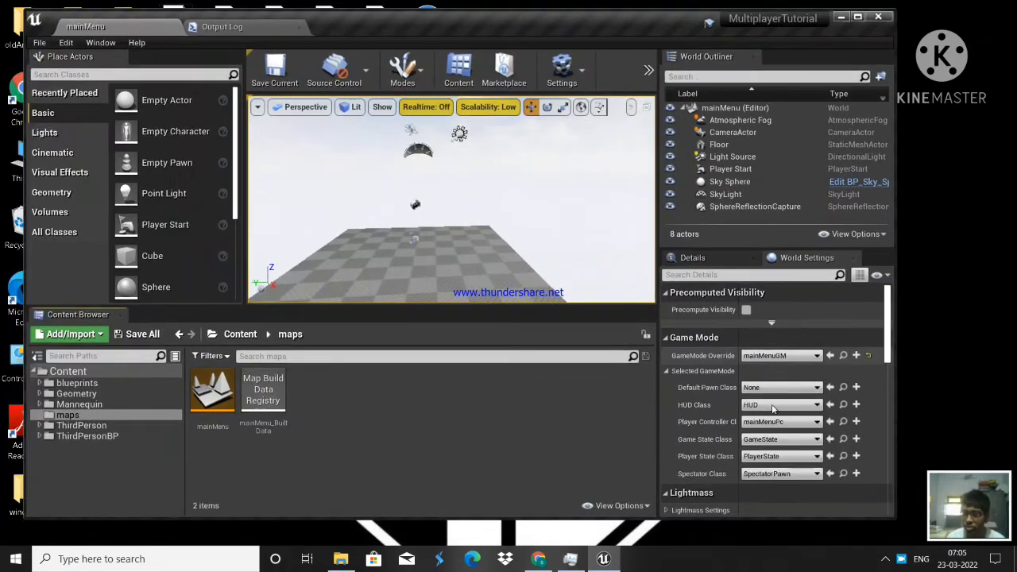
- Review mainMenuUI's Host button and its click events in the widget's event graph
click(38, 381)
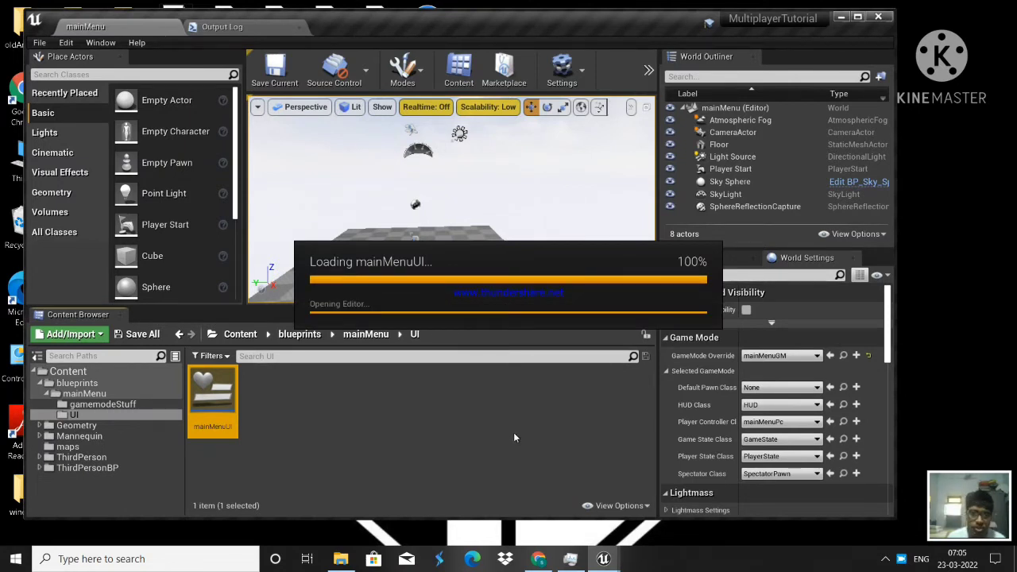
mouse_move(508, 432)
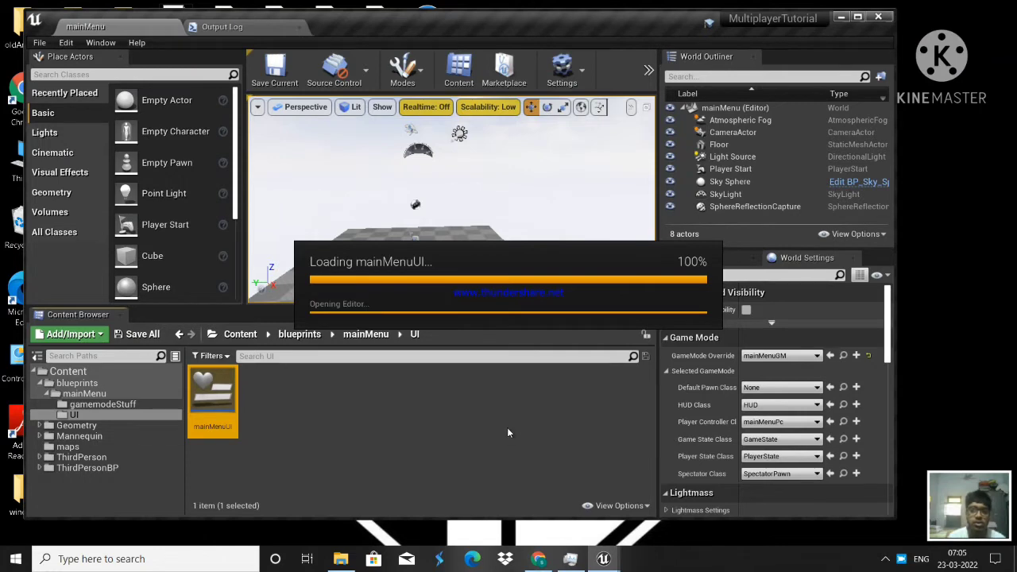
double_click(213, 393)
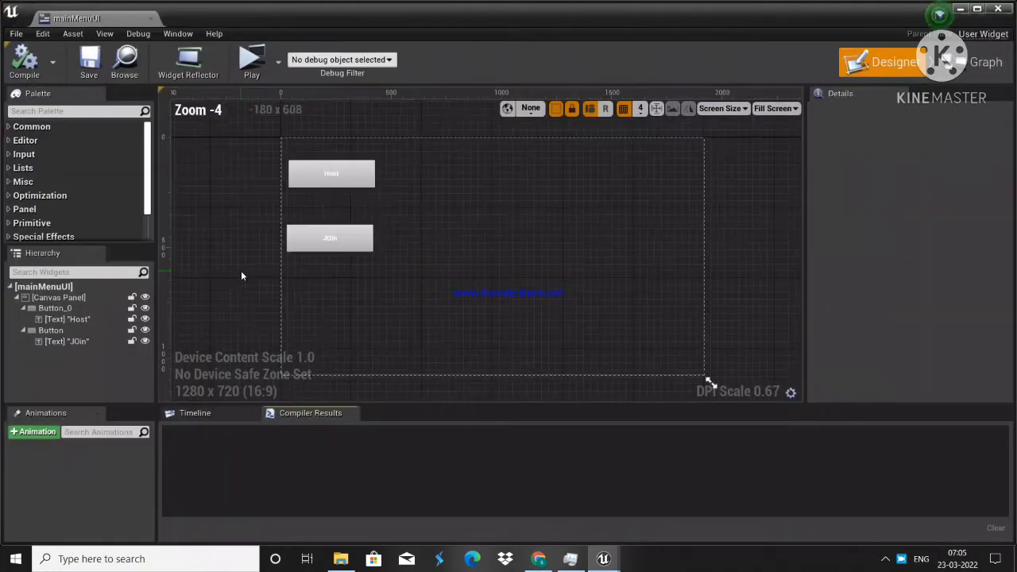
click(331, 173)
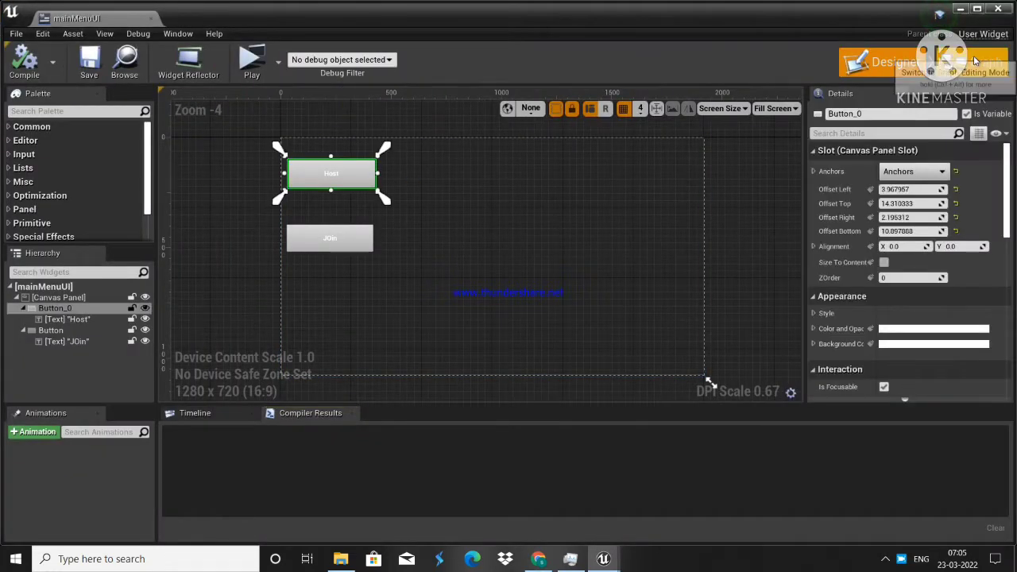
click(985, 62)
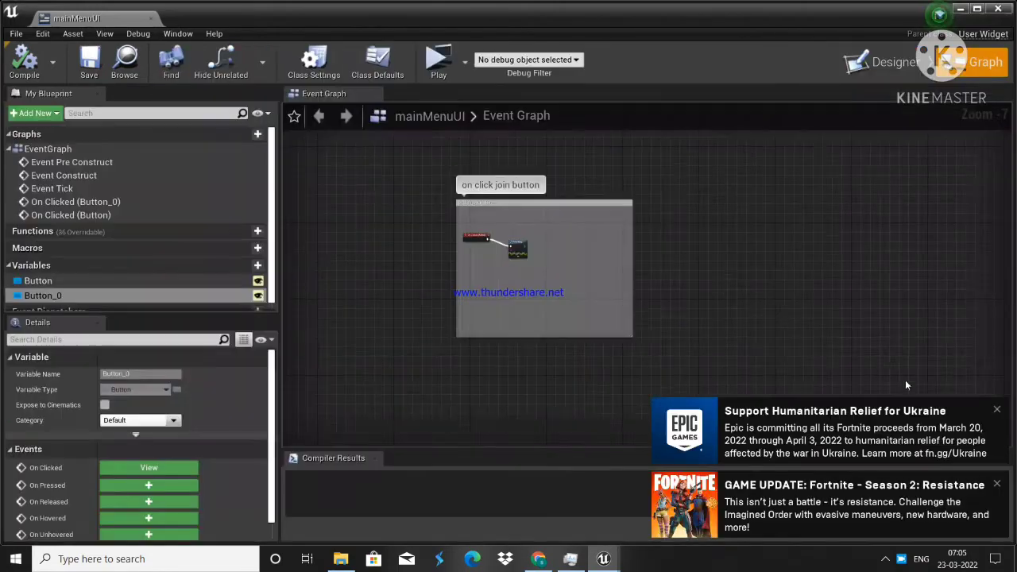
click(998, 410)
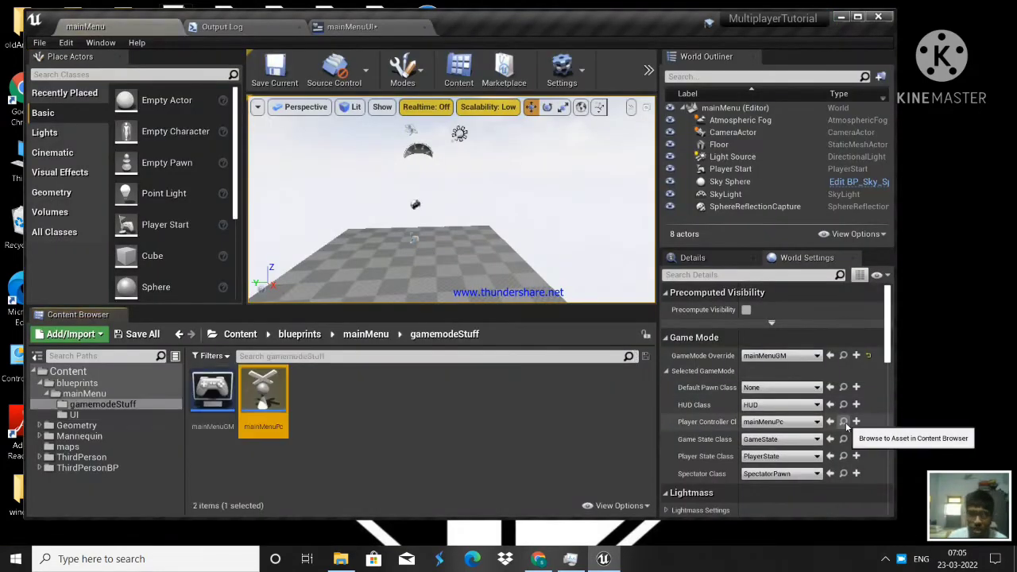
- Add a custom event named joinSession to the mainMenuPc player controller blueprint
double_click(264, 390)
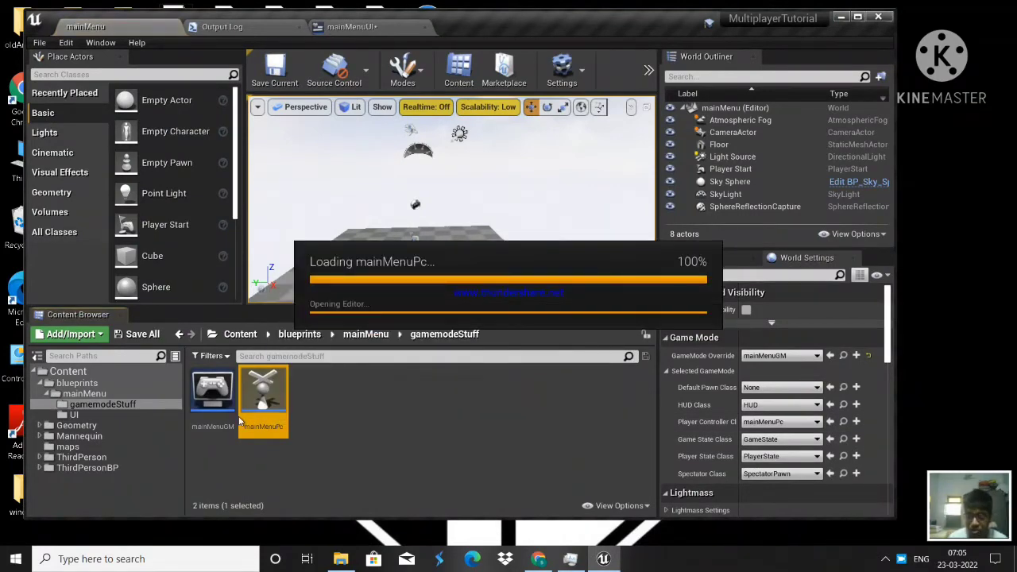
double_click(262, 389)
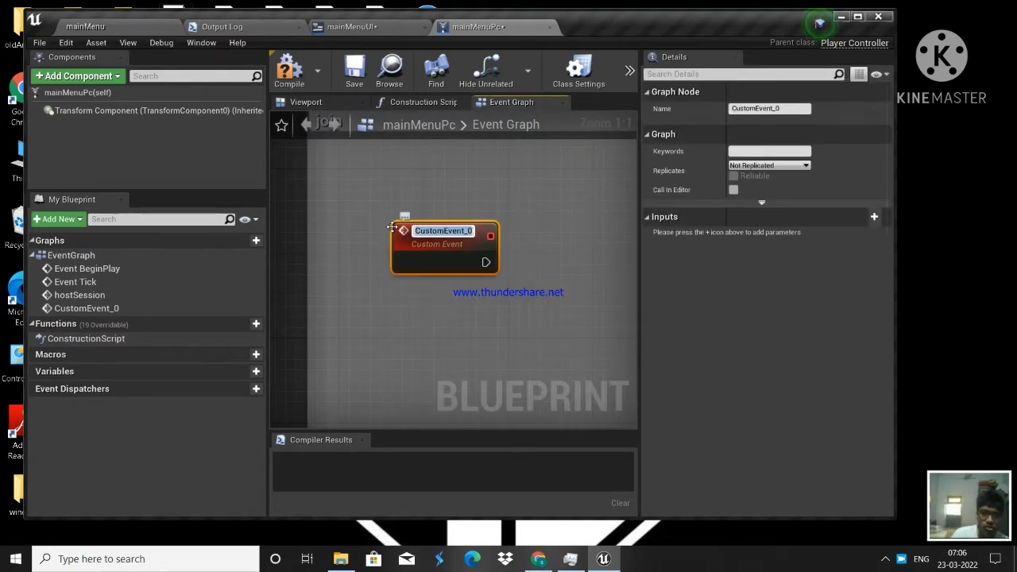
text(joinSes)
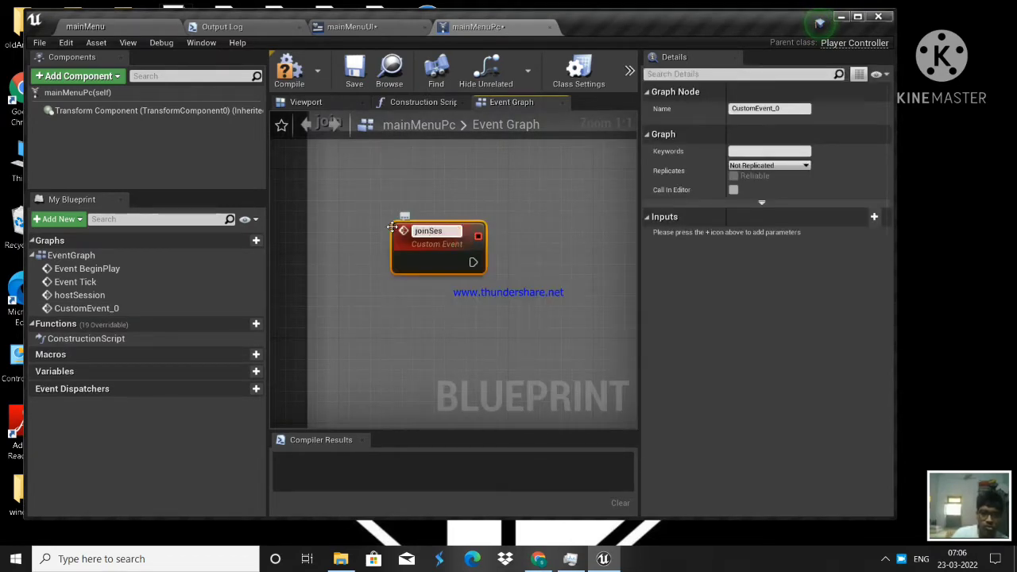
scroll(down, 3)
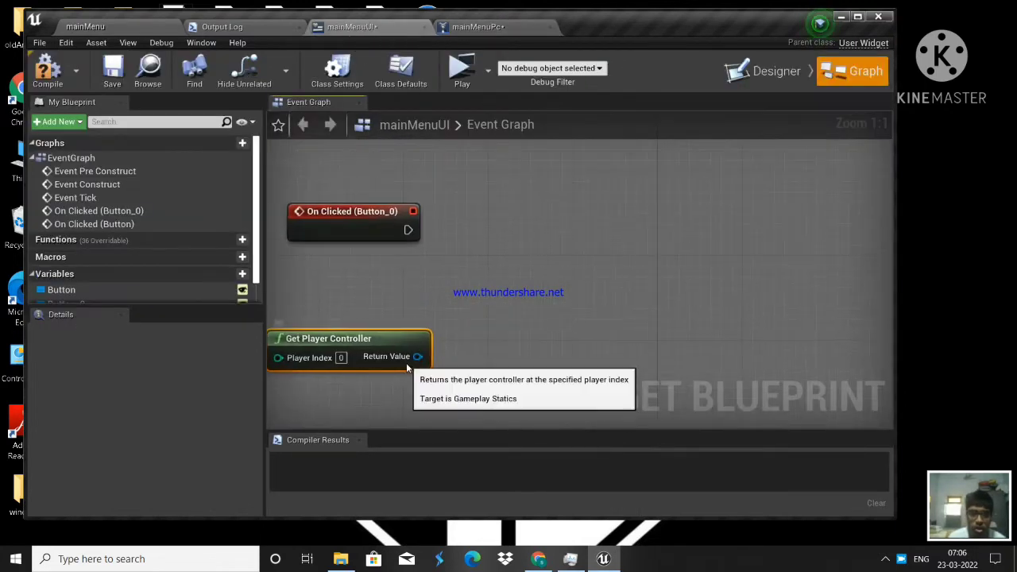
- Cast the player controller to mainMenuPc on Join click, call Join Session, and compile
drag(416, 355, 540, 223)
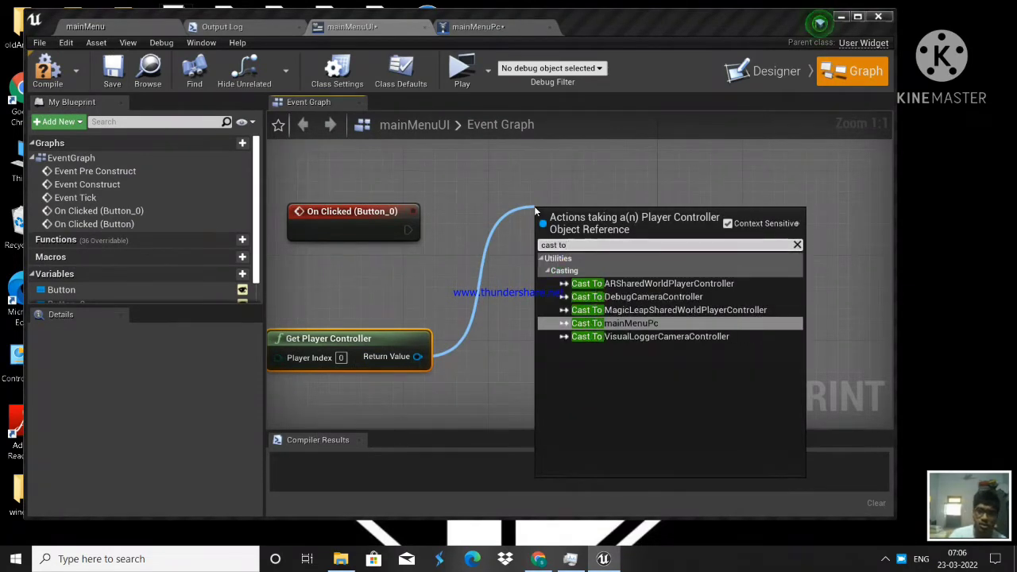
click(613, 322)
text(hos)
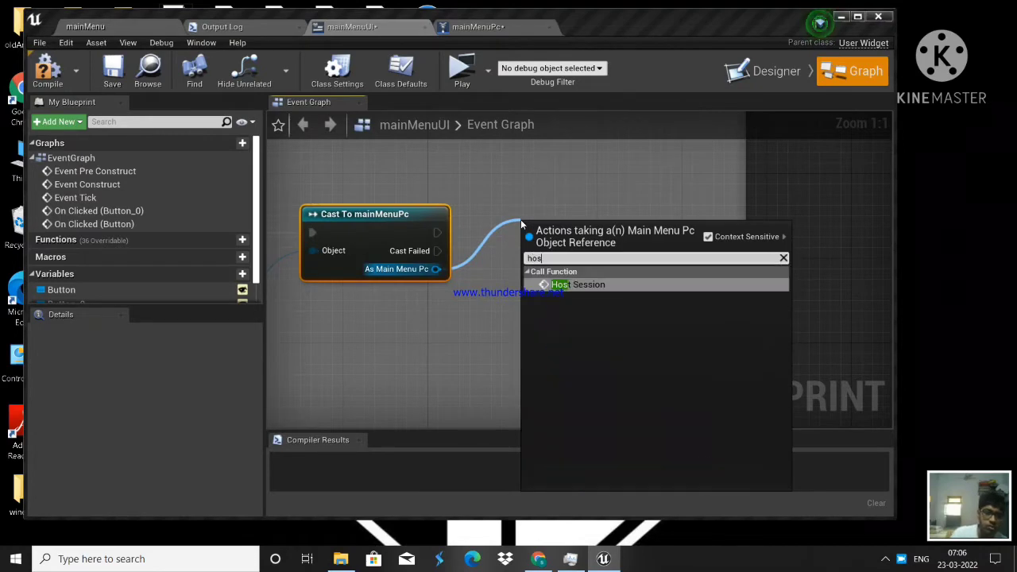
click(578, 282)
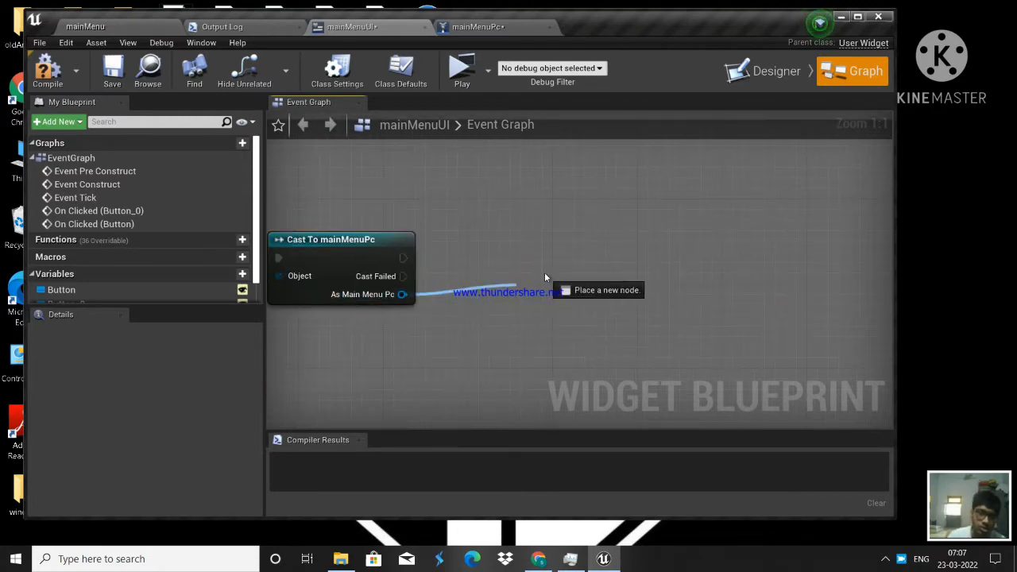
click(607, 289)
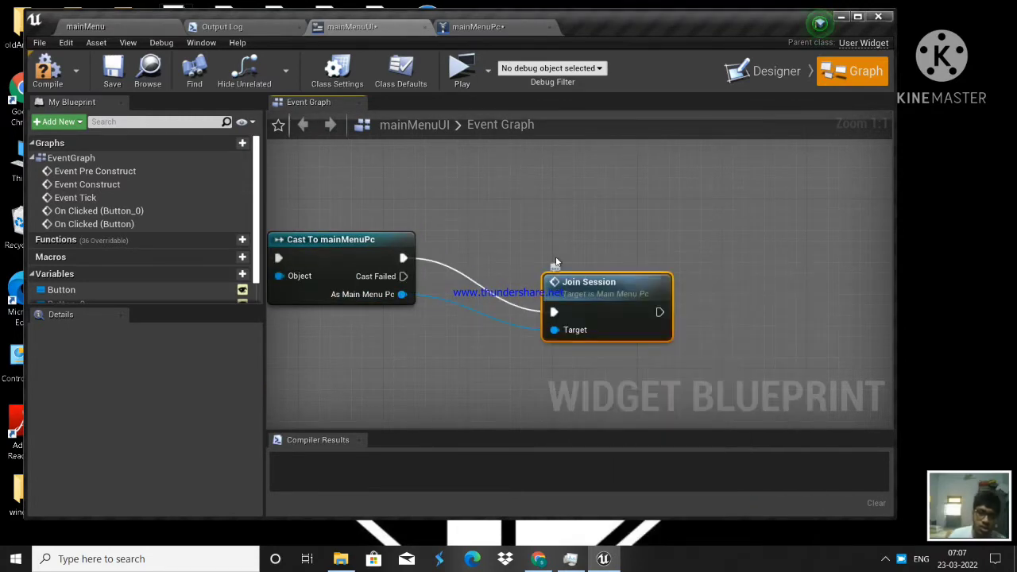
click(476, 26)
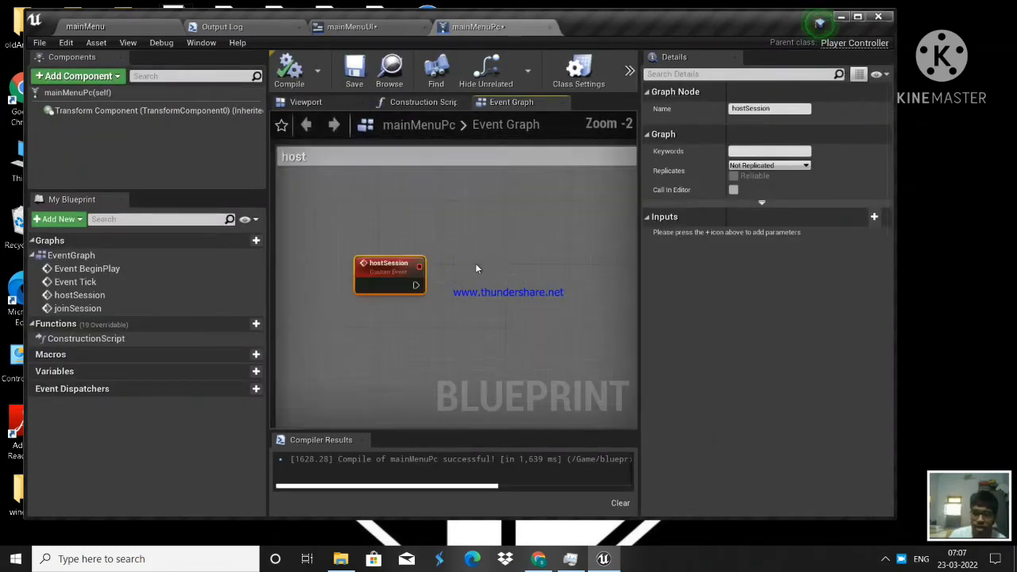
click(352, 25)
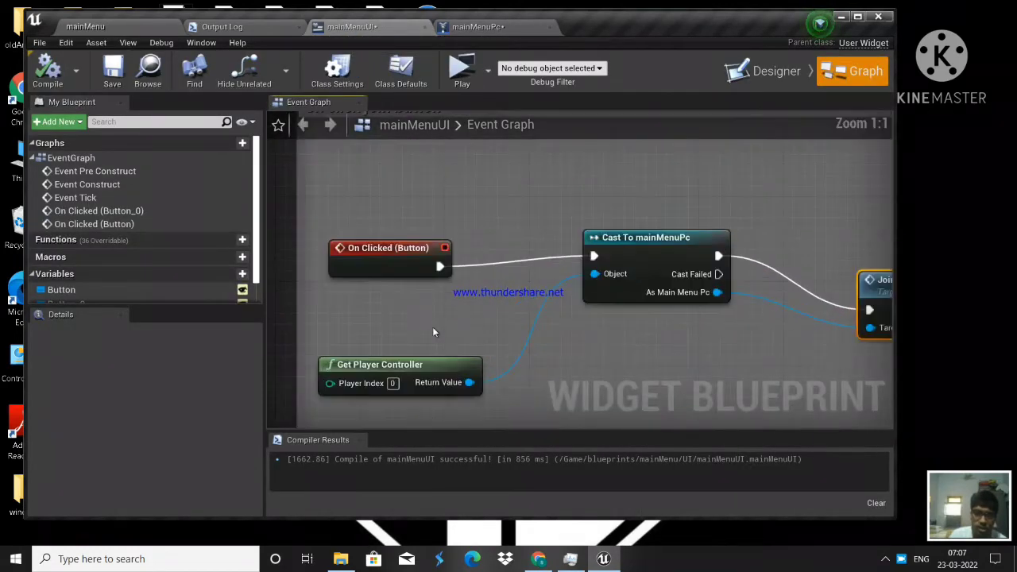
click(86, 25)
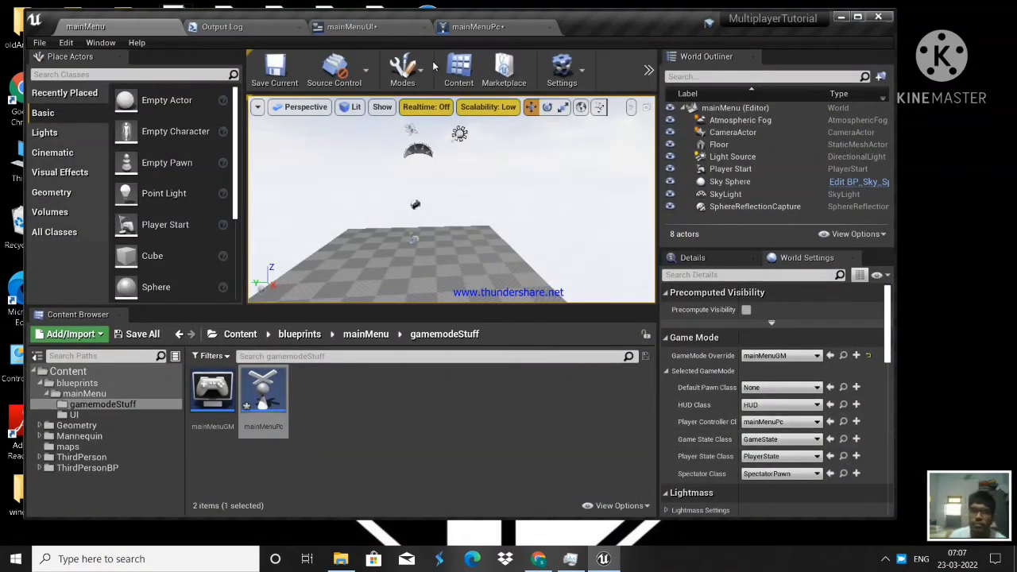
- Add a Print String debug message off the session event in mainMenuPc
click(353, 25)
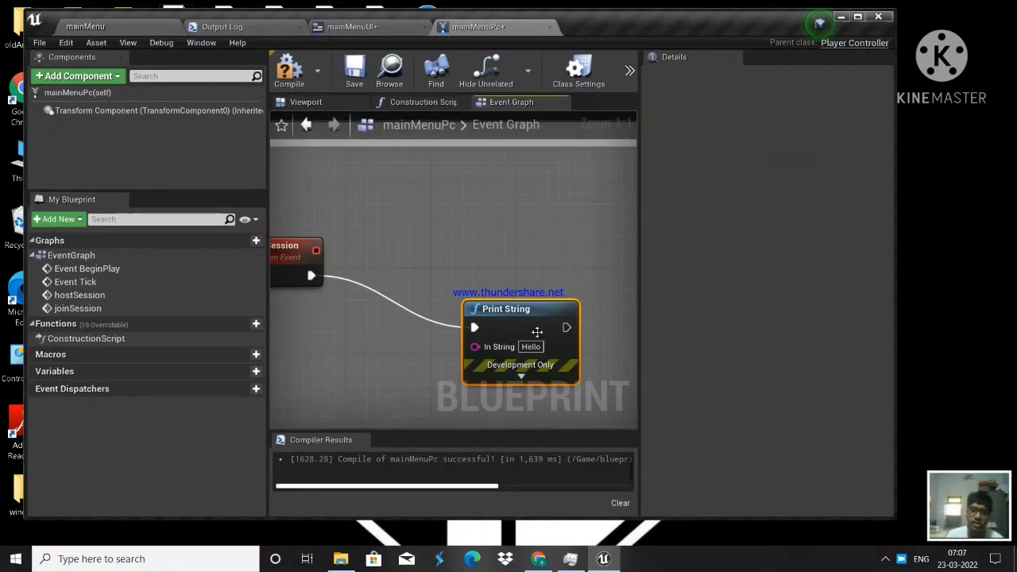
scroll(down, 3)
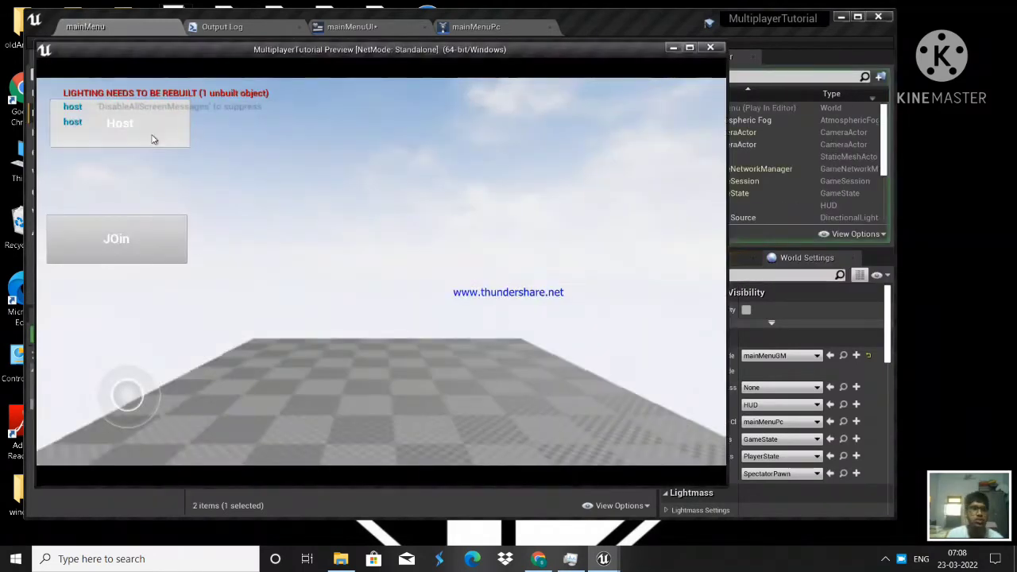
click(710, 47)
text(create sess)
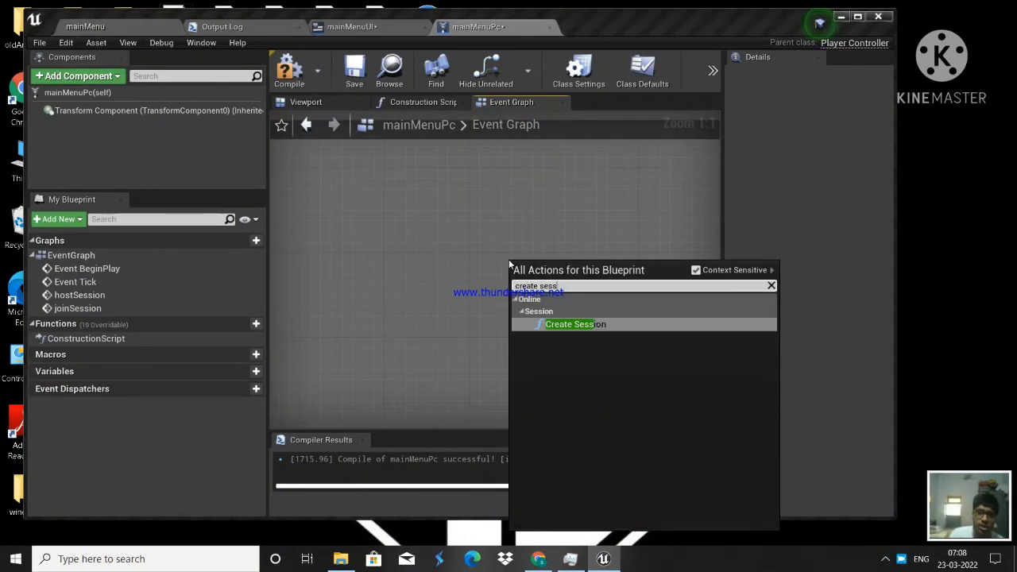
- Wire Create Session success to Open Level and failure to Print String 'creating session failed'
click(568, 324)
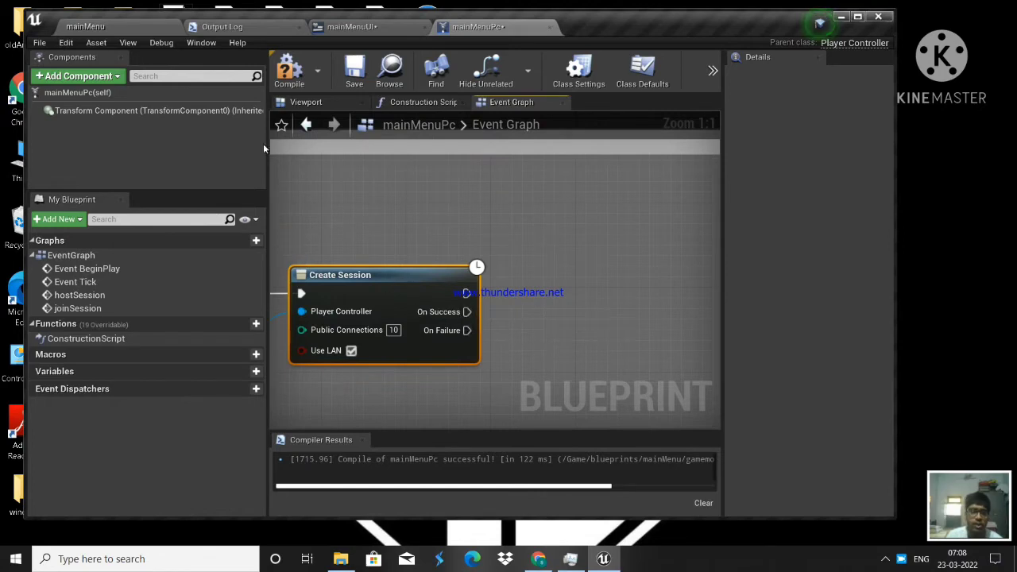
drag(467, 310, 596, 238)
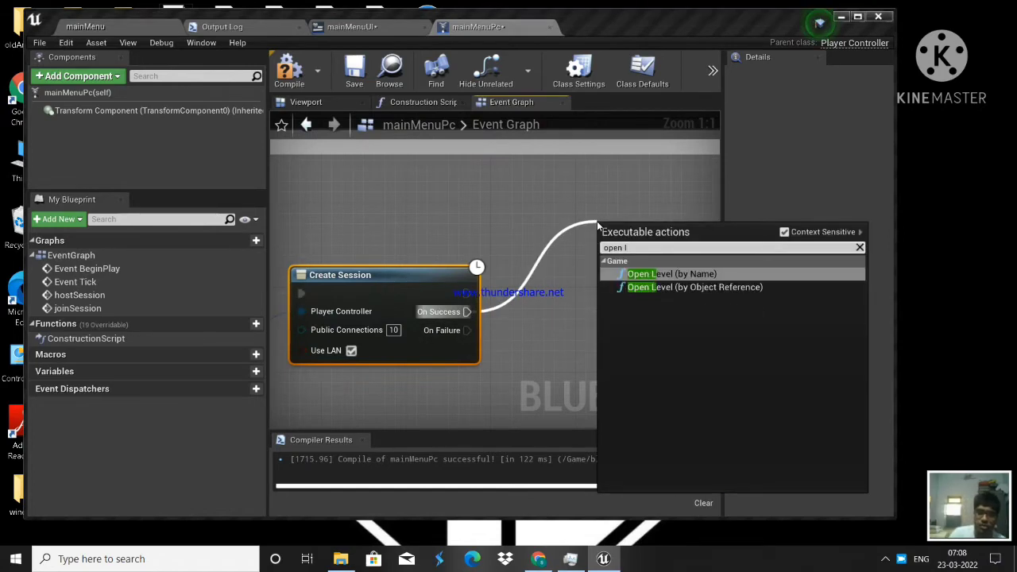
click(670, 273)
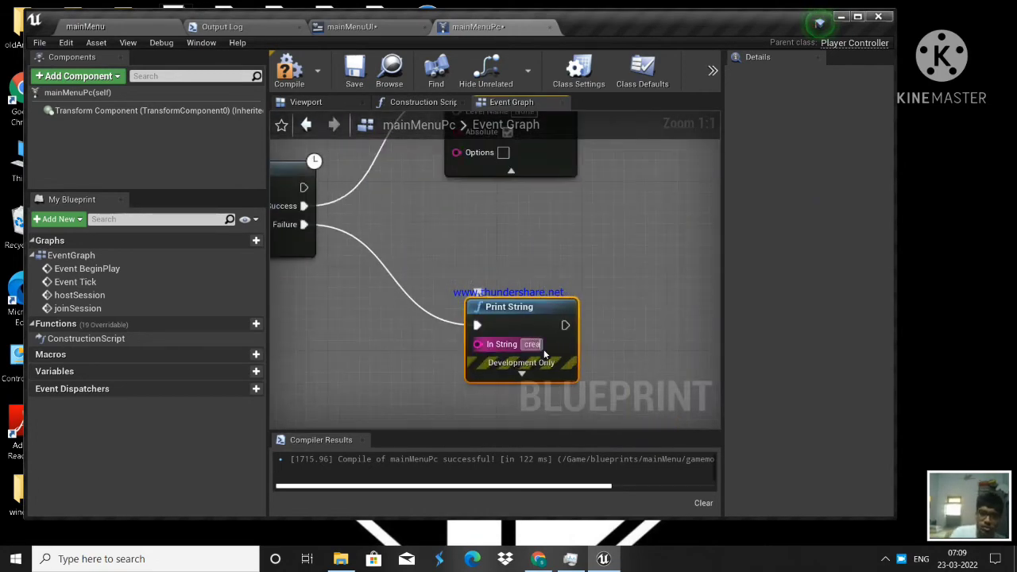
text(creating session fa)
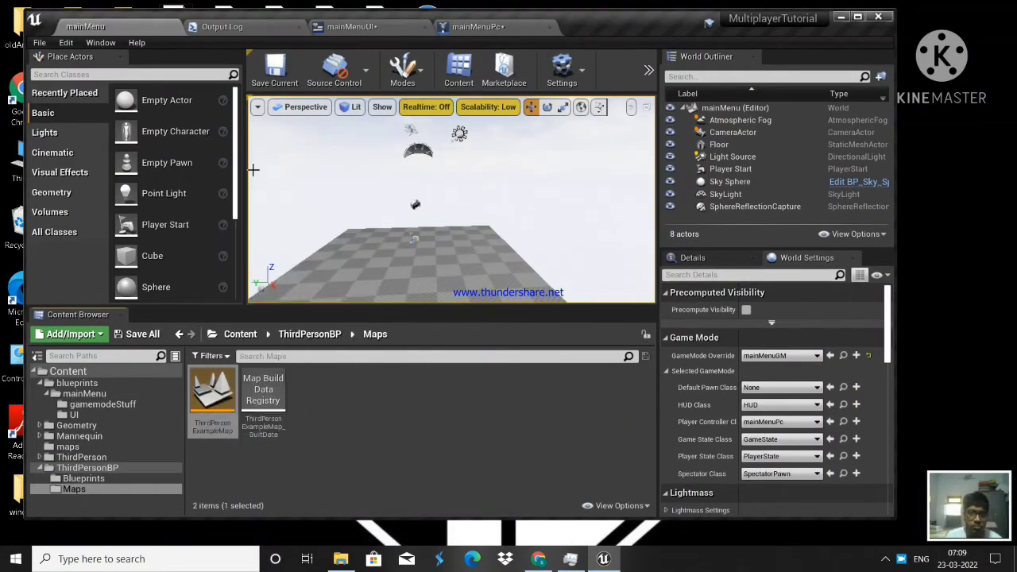
- Look up ThirdPersonExampleMap's name for the Open Level node
click(477, 25)
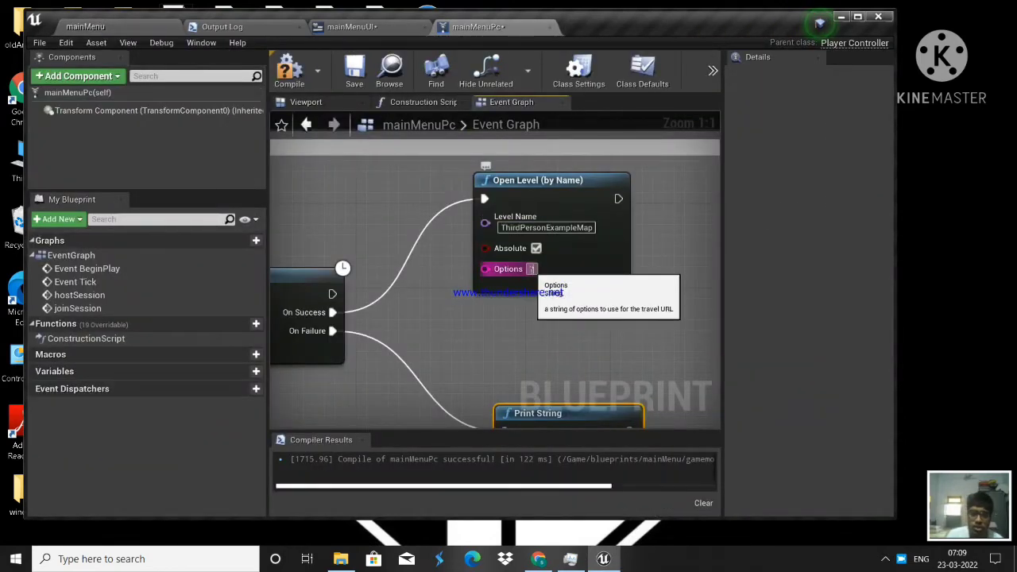
scroll(down, 3)
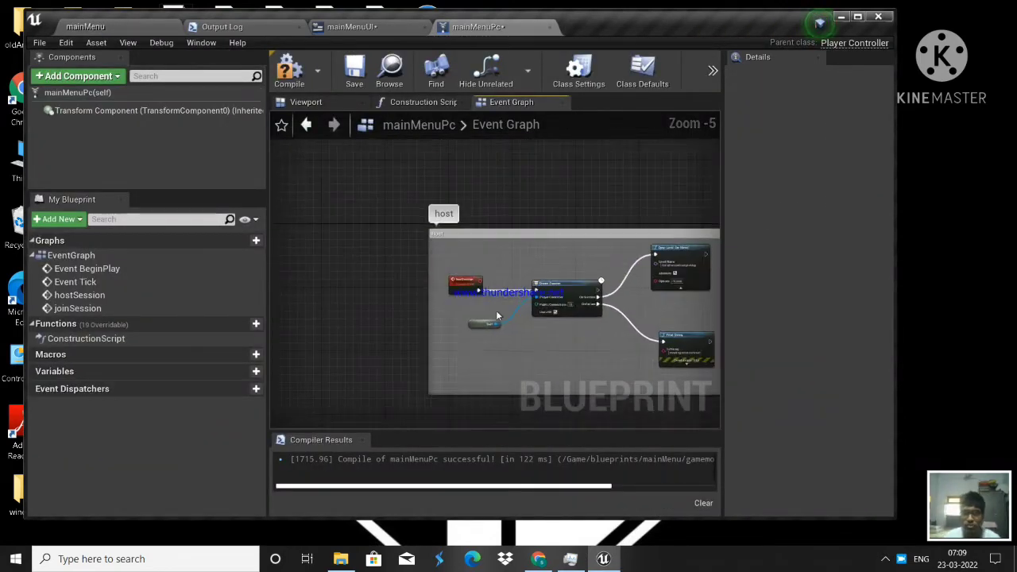
scroll(up, 3)
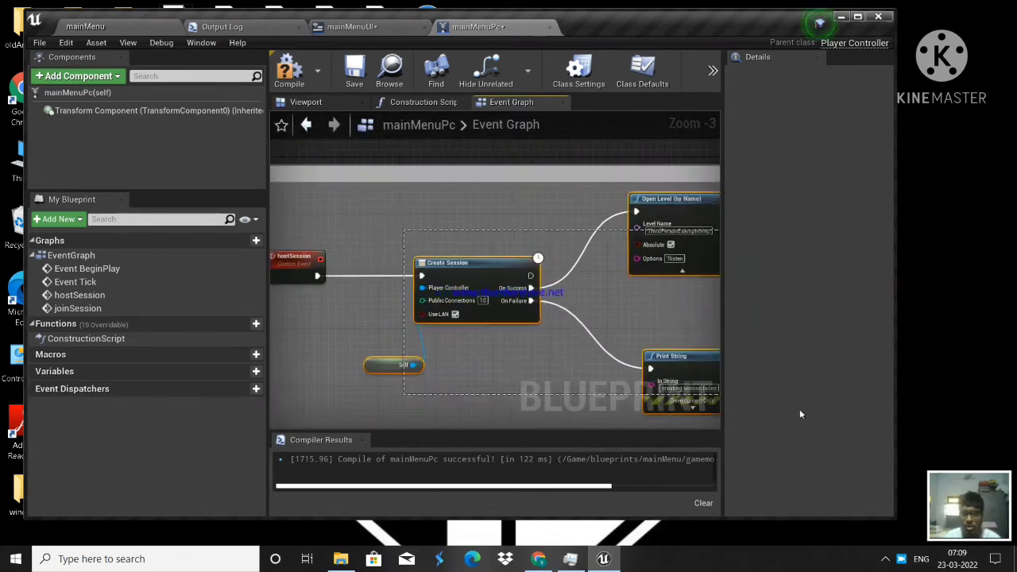
scroll(down, 3)
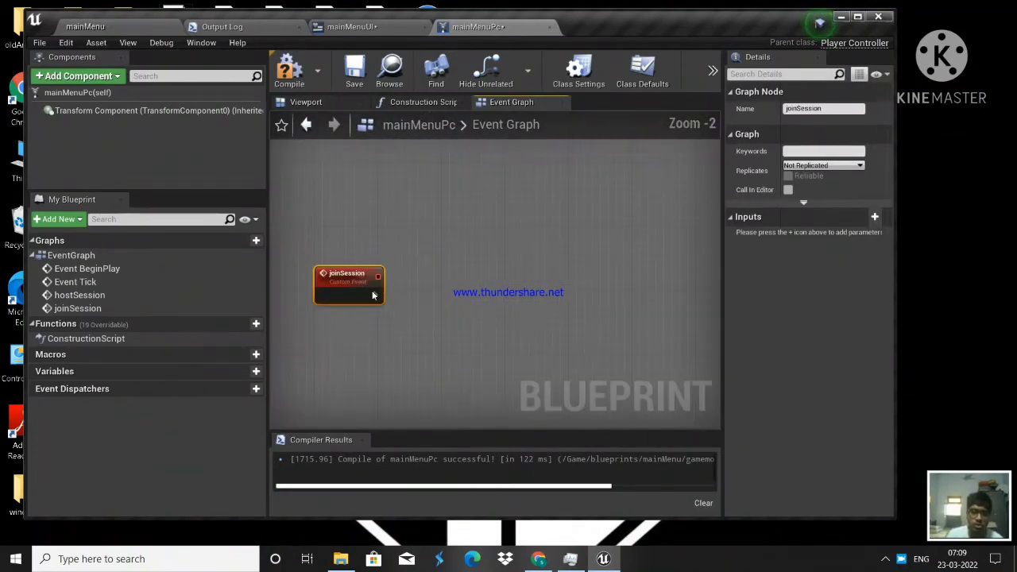
- Add Find Sessions (LAN, max 20) off joinSession with success and failure Print Strings
drag(348, 284, 340, 253)
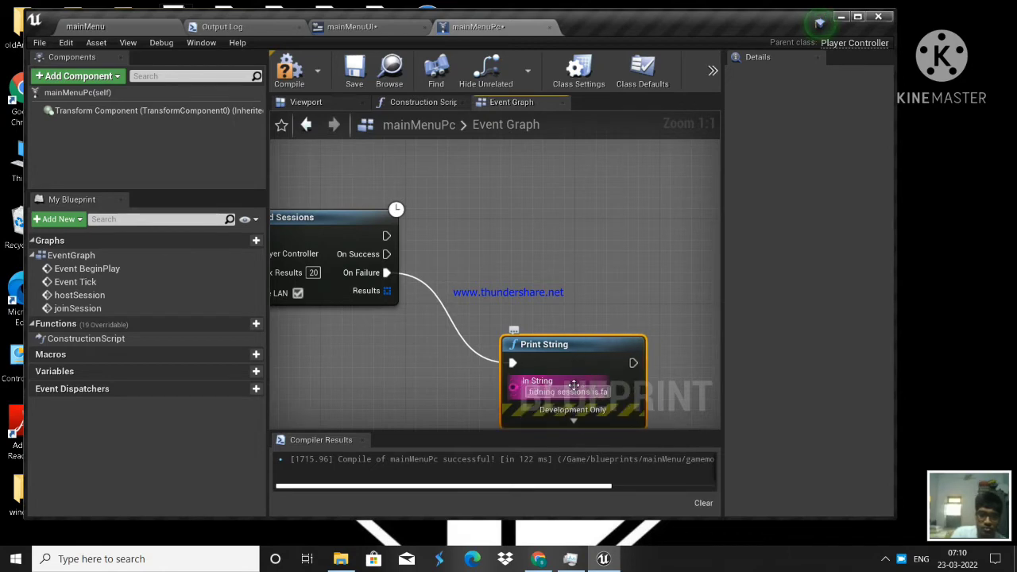
scroll(down, 3)
text(finding session success)
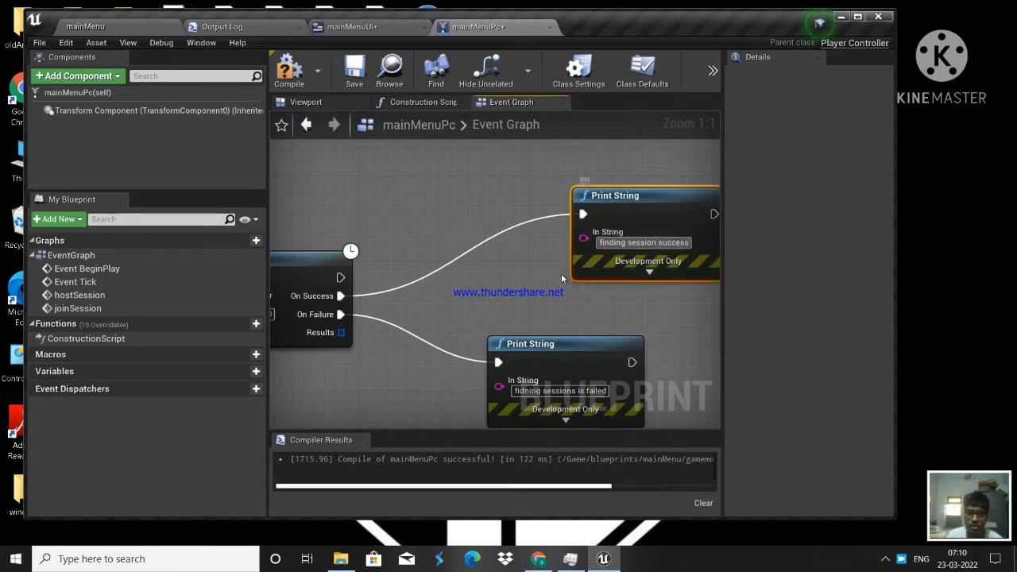
scroll(down, 3)
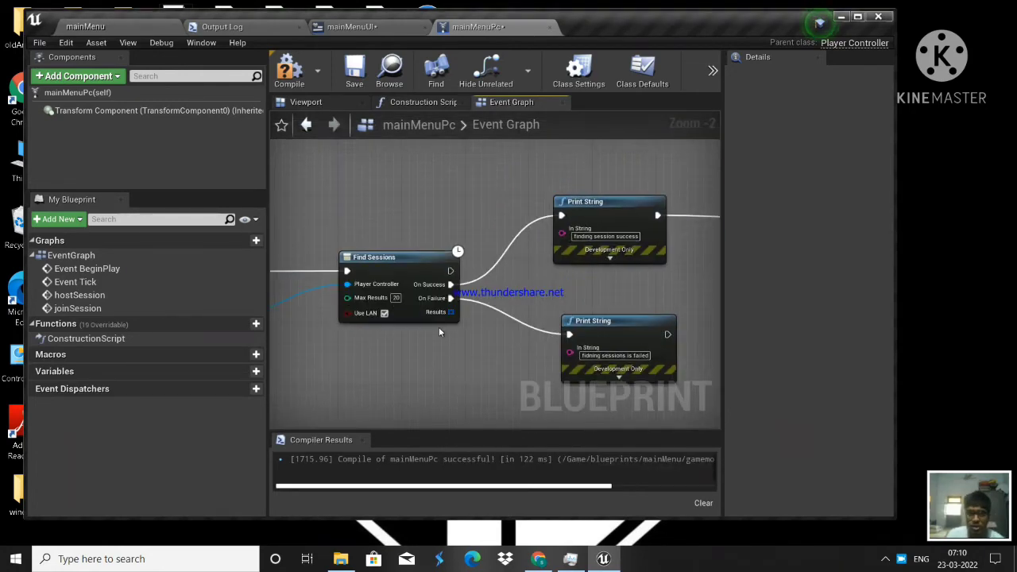
mouse_move(441, 312)
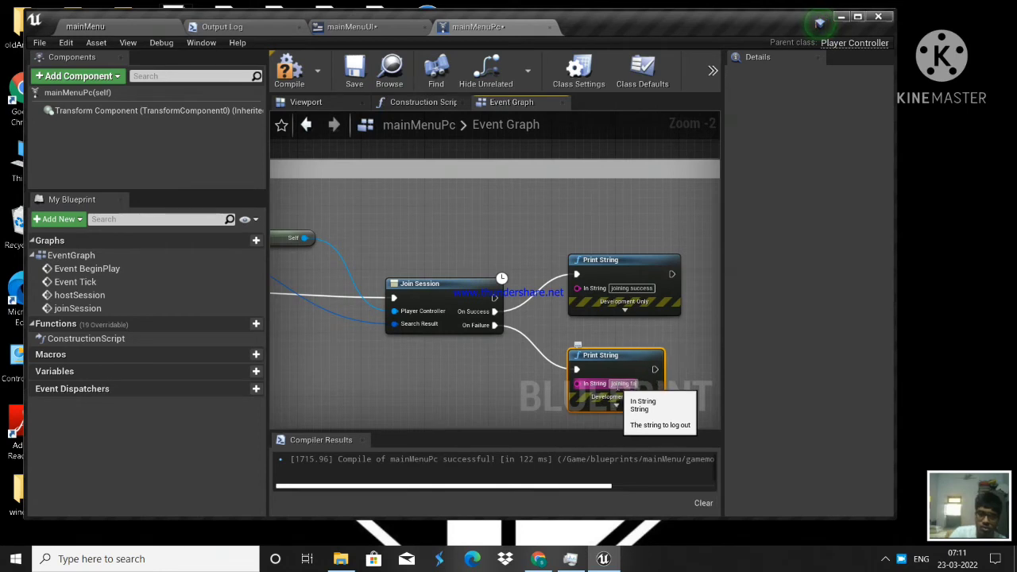
mouse_move(622, 366)
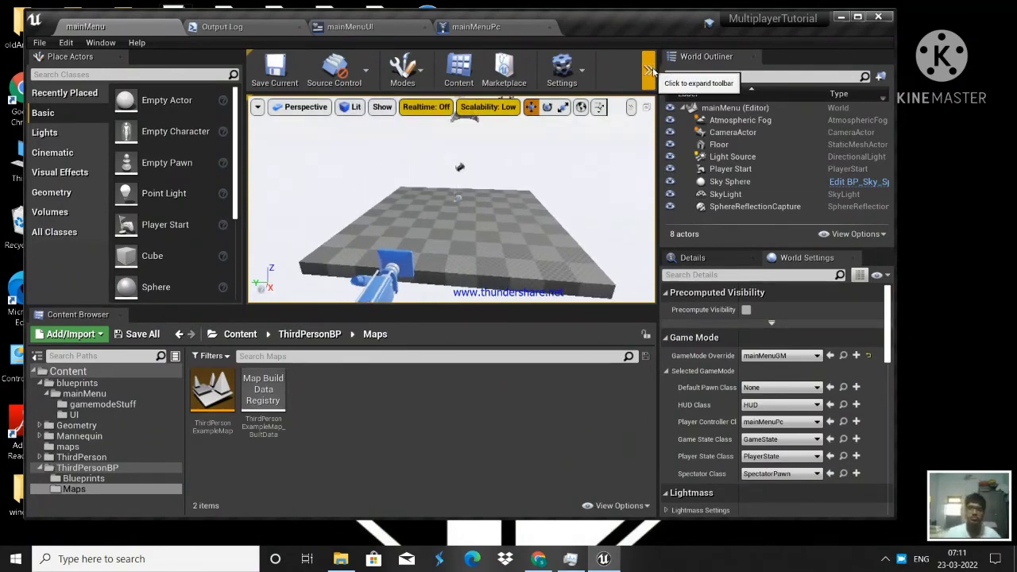
mouse_move(612, 72)
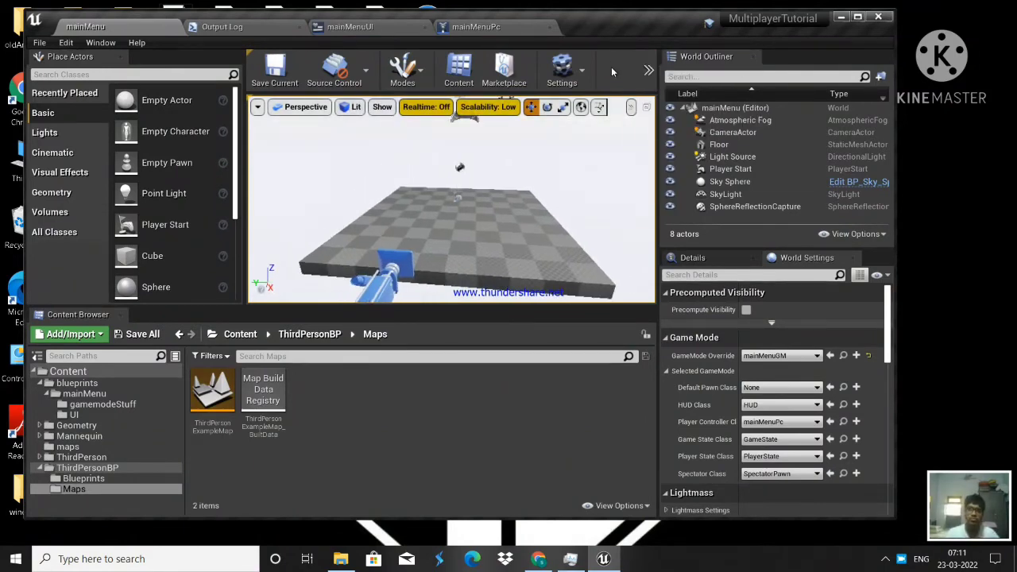
mouse_move(494, 17)
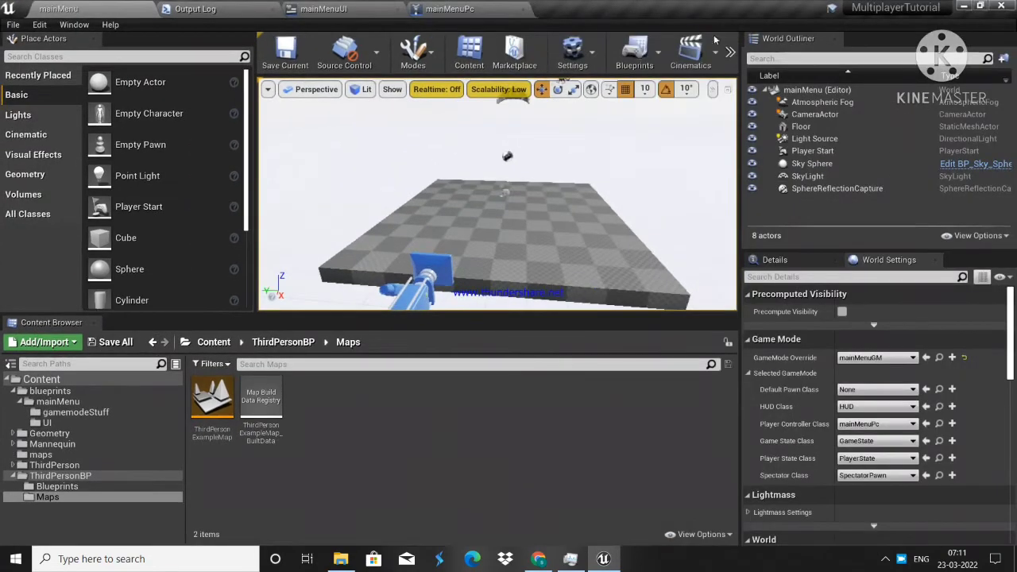
- Launch a two-player preview in New Editor Window (PIE)
click(769, 127)
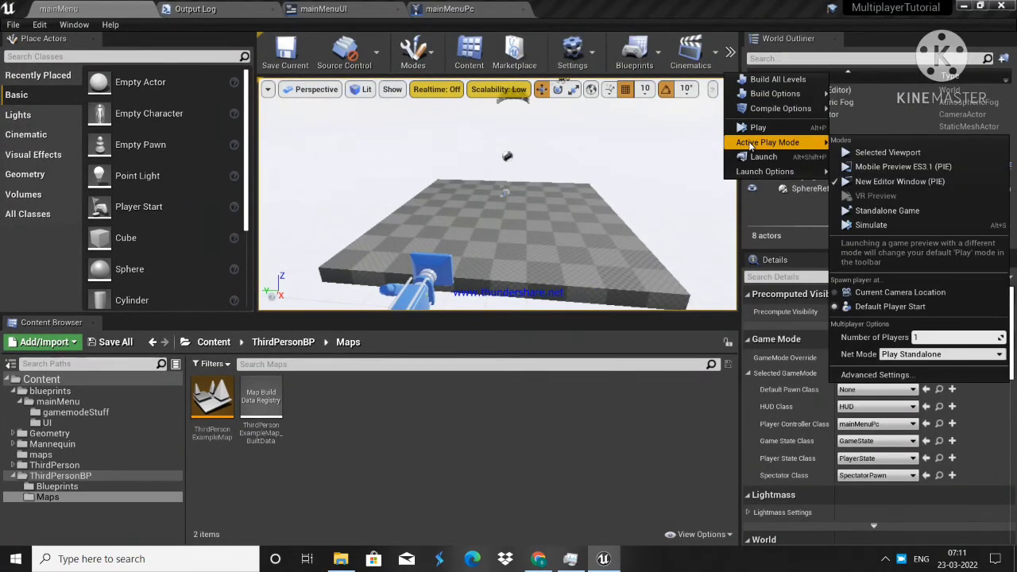
mouse_move(753, 145)
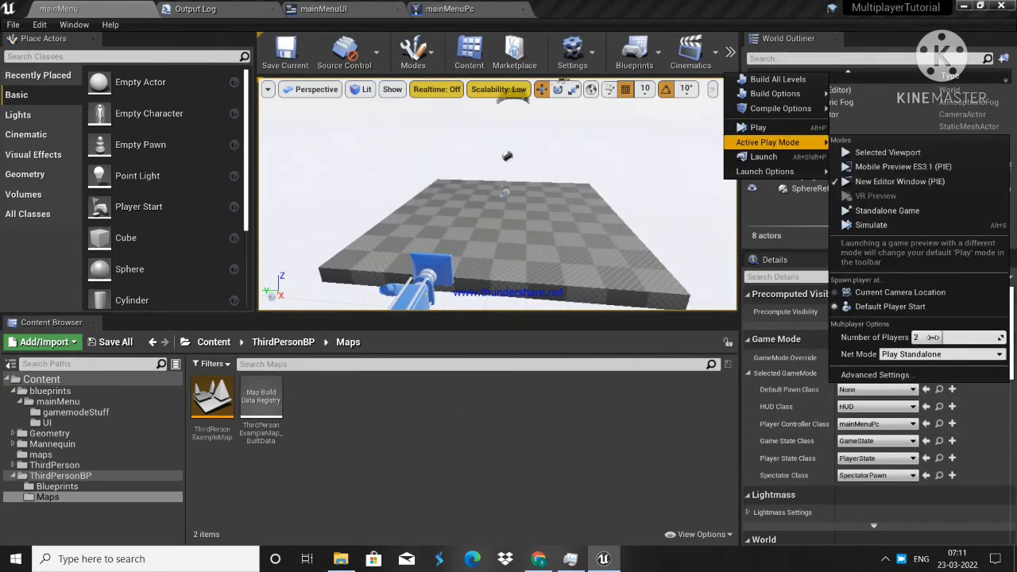
click(886, 210)
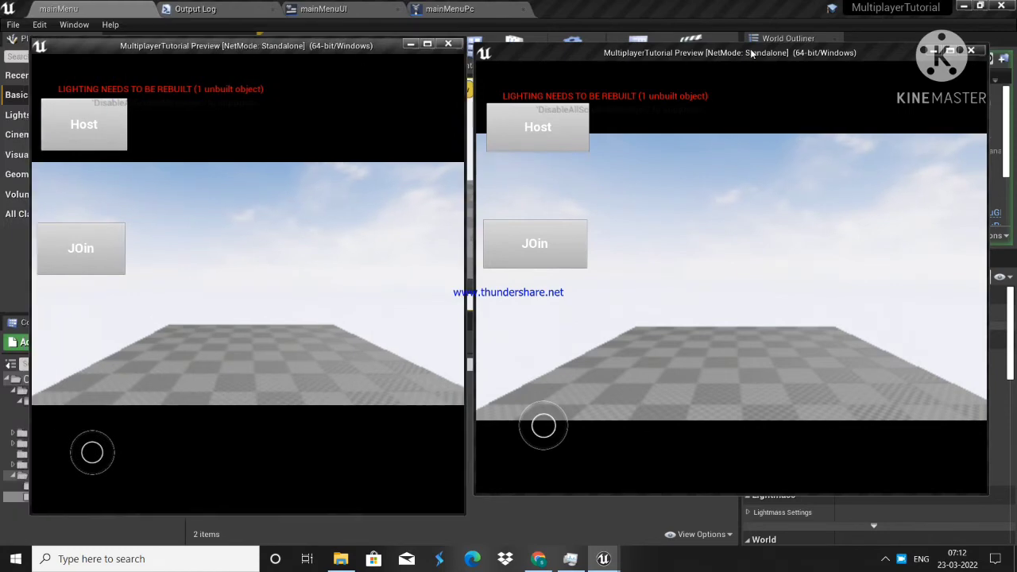
- Host from the first preview window and join from the second player's window
click(83, 124)
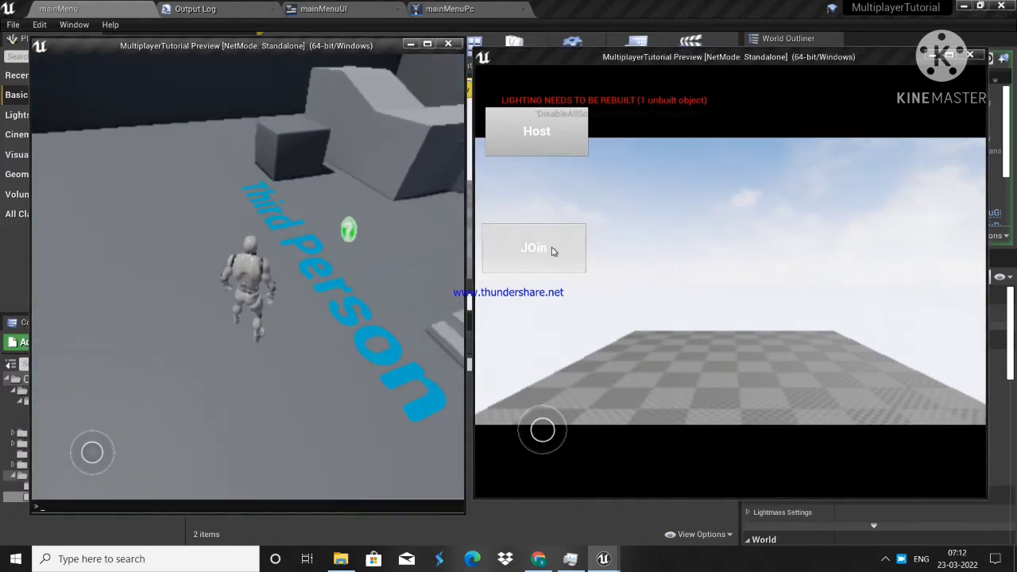
mouse_move(799, 309)
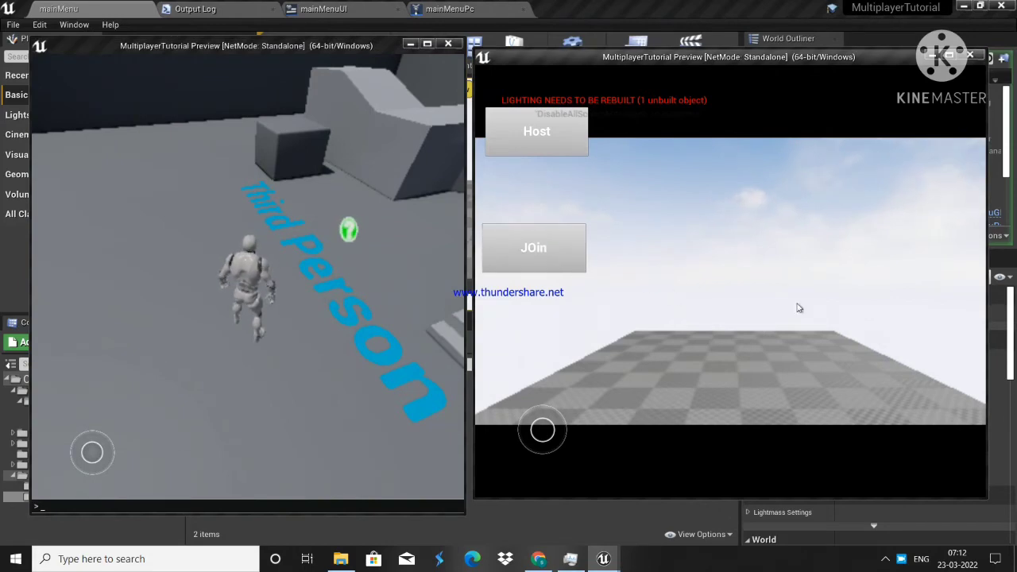
click(537, 130)
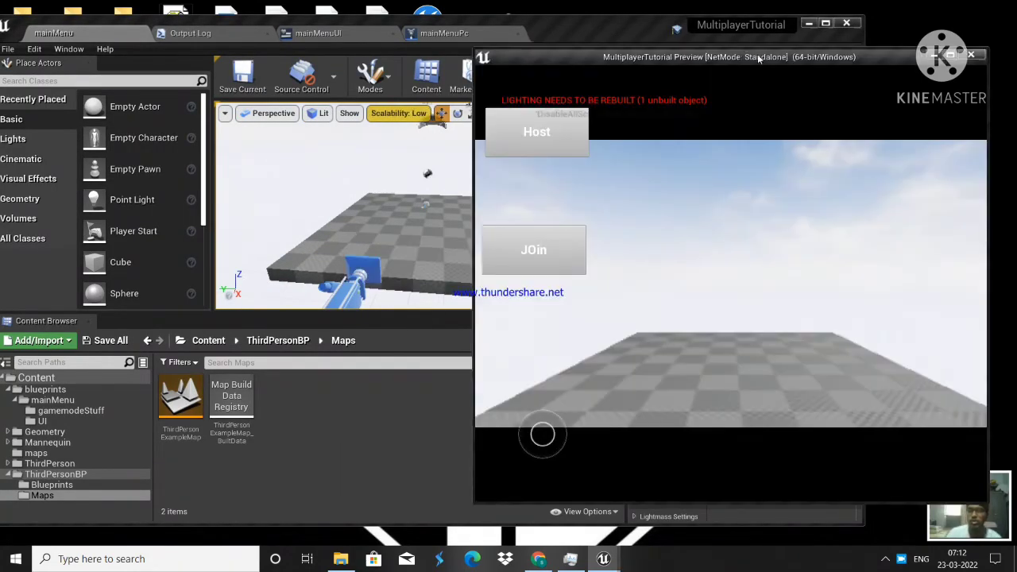
- Set the placed character's Mesh to play the ThirdPerson_Idle animation asset
click(971, 54)
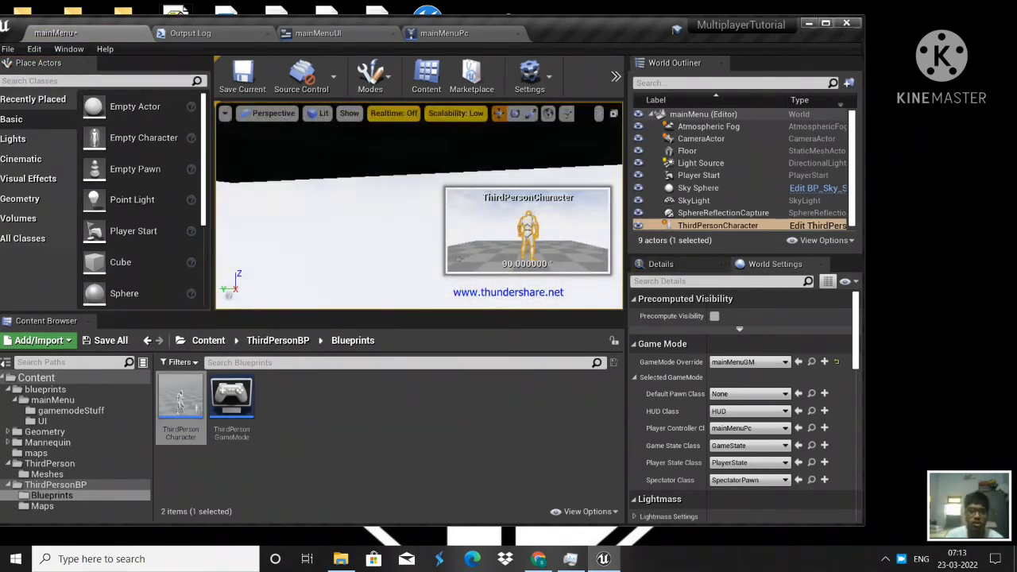
click(718, 225)
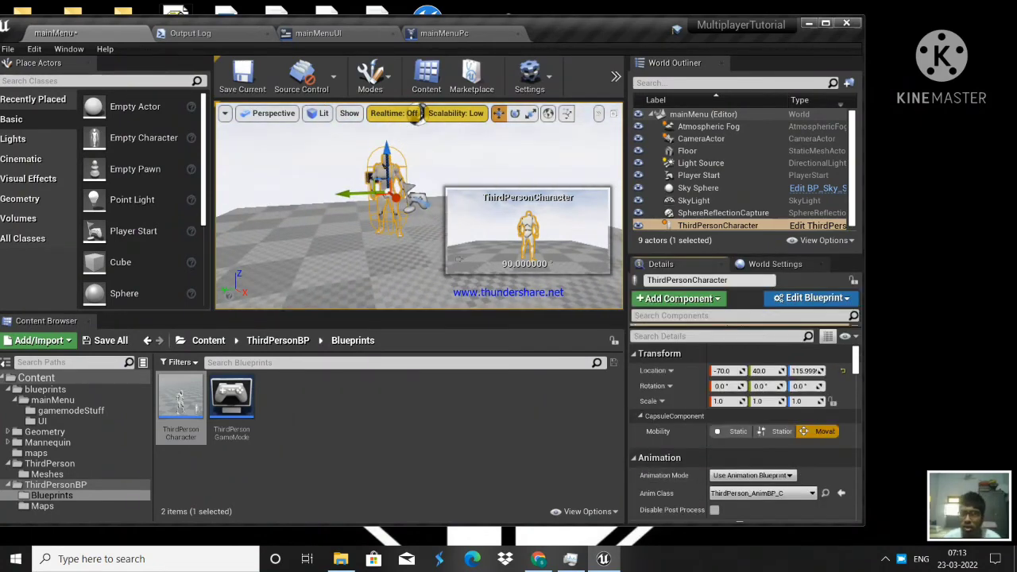
click(724, 359)
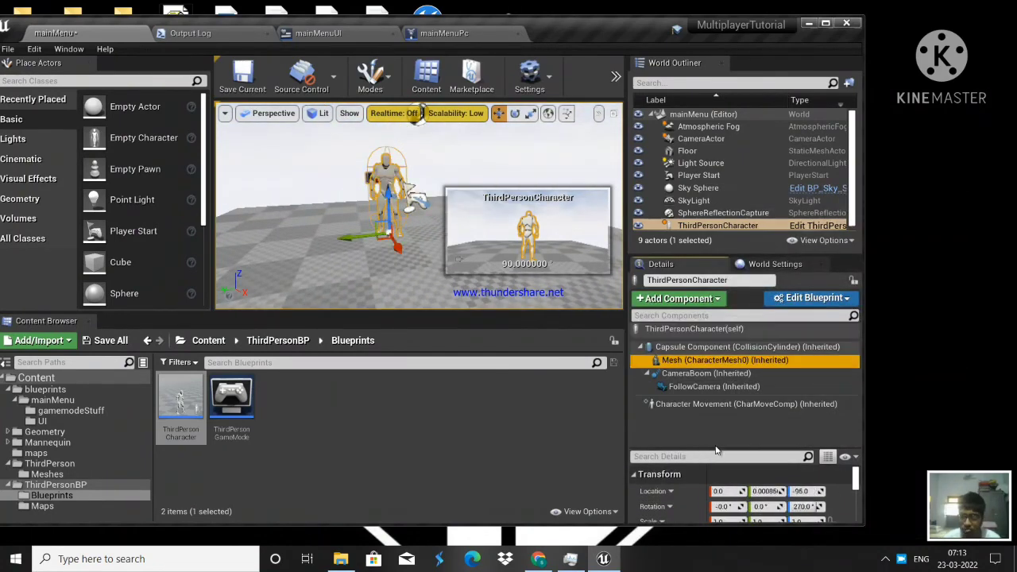
click(724, 359)
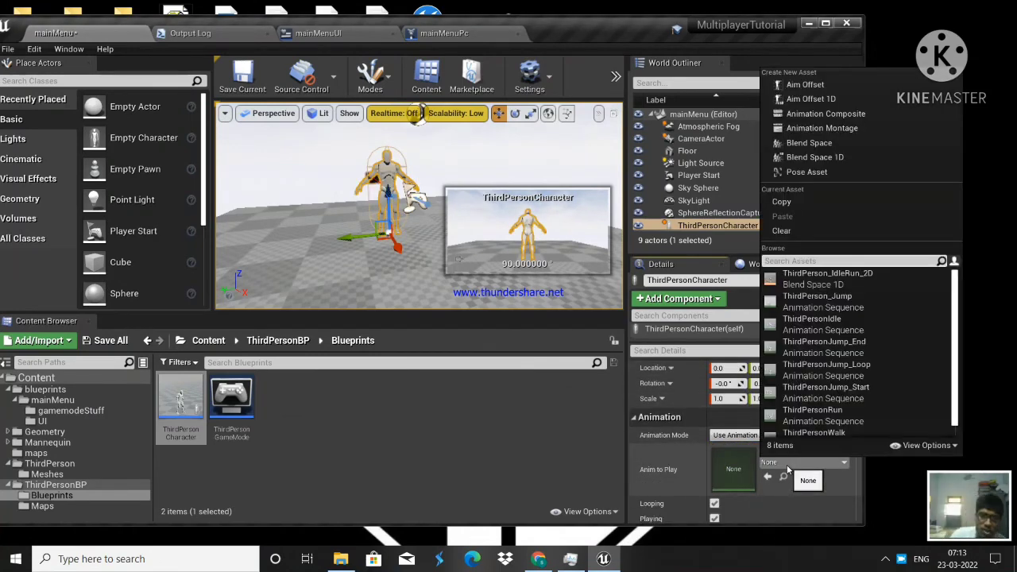
text(idle)
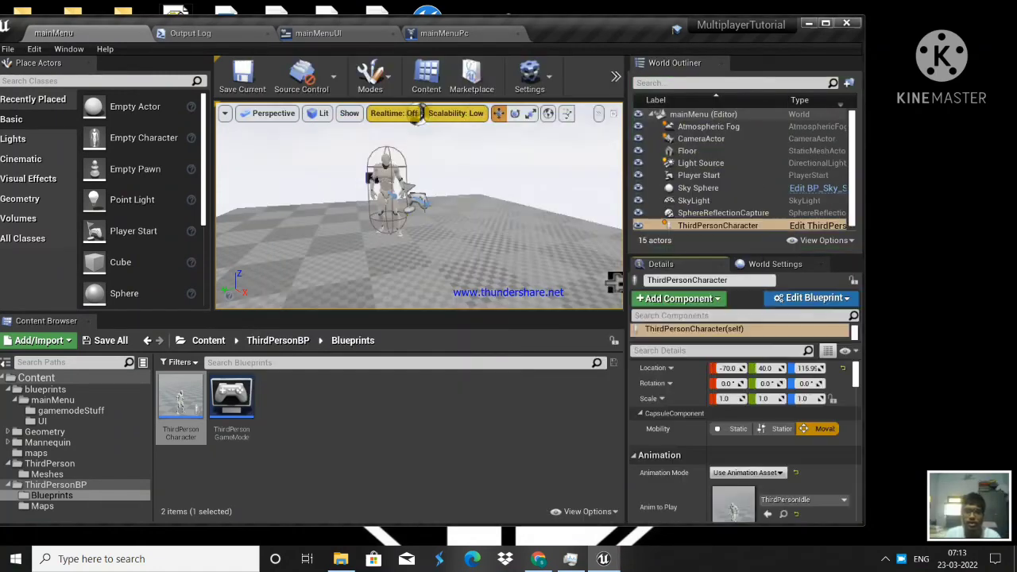
- Move the CameraActor to frame the idle character and start a preview
click(698, 187)
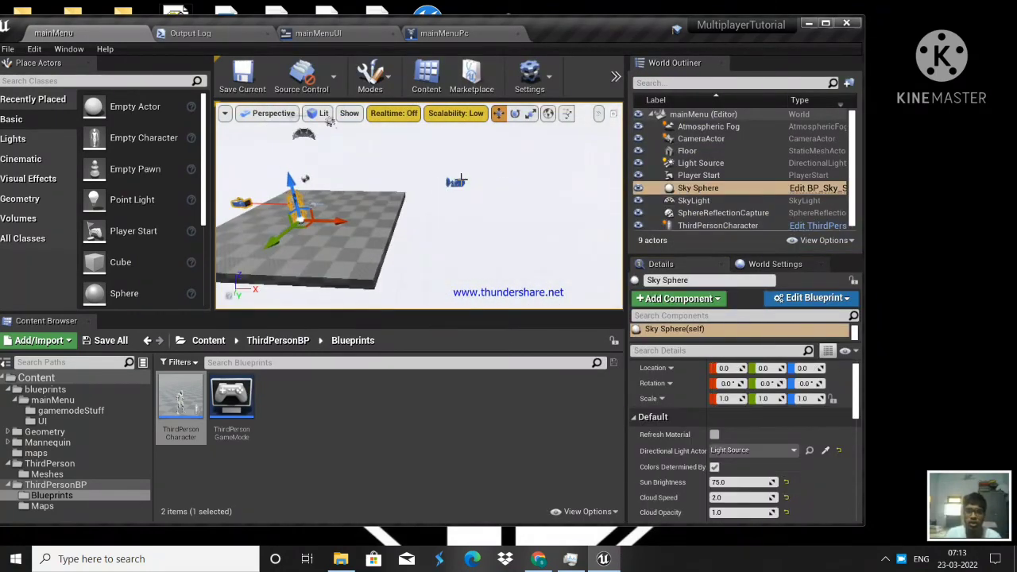
click(701, 138)
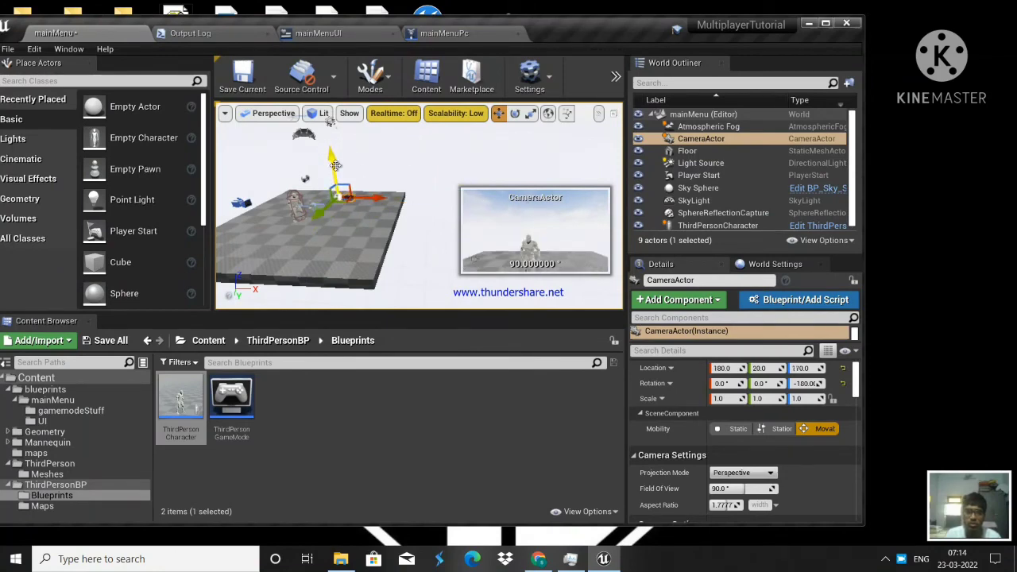
drag(334, 167, 343, 215)
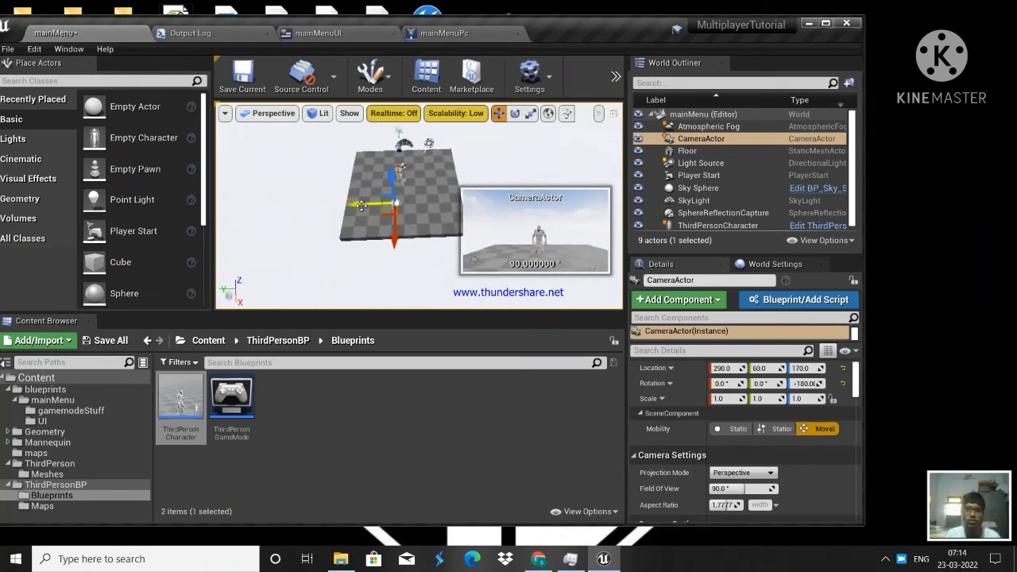
click(661, 184)
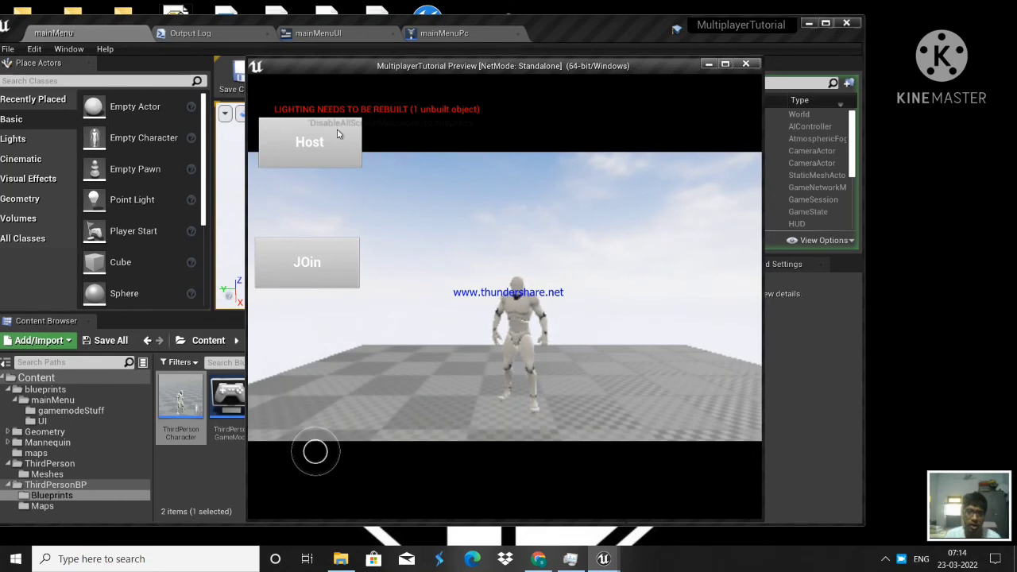
mouse_move(251, 386)
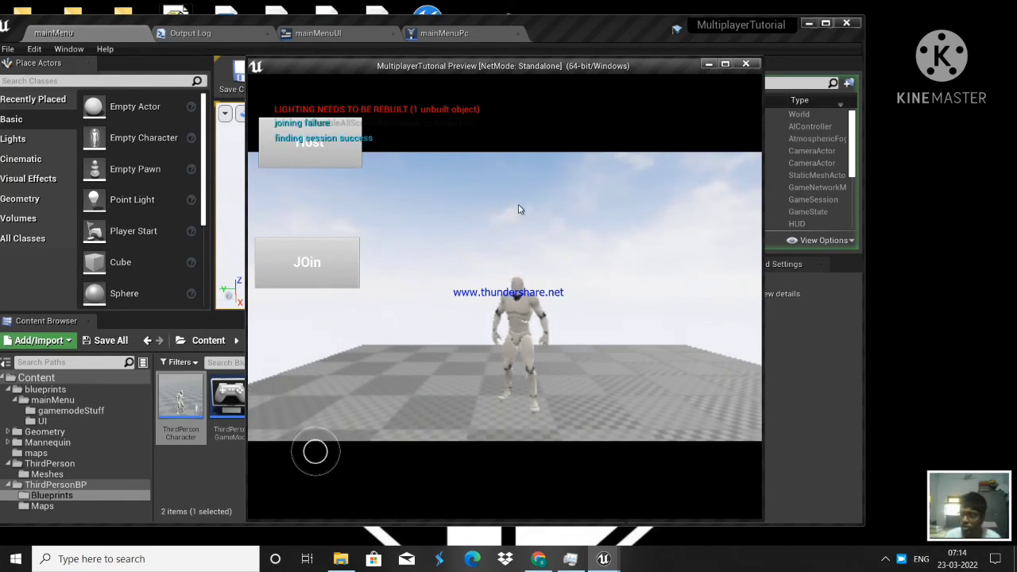
- Close the preview after Join reports finding sessions but failing to join
click(307, 262)
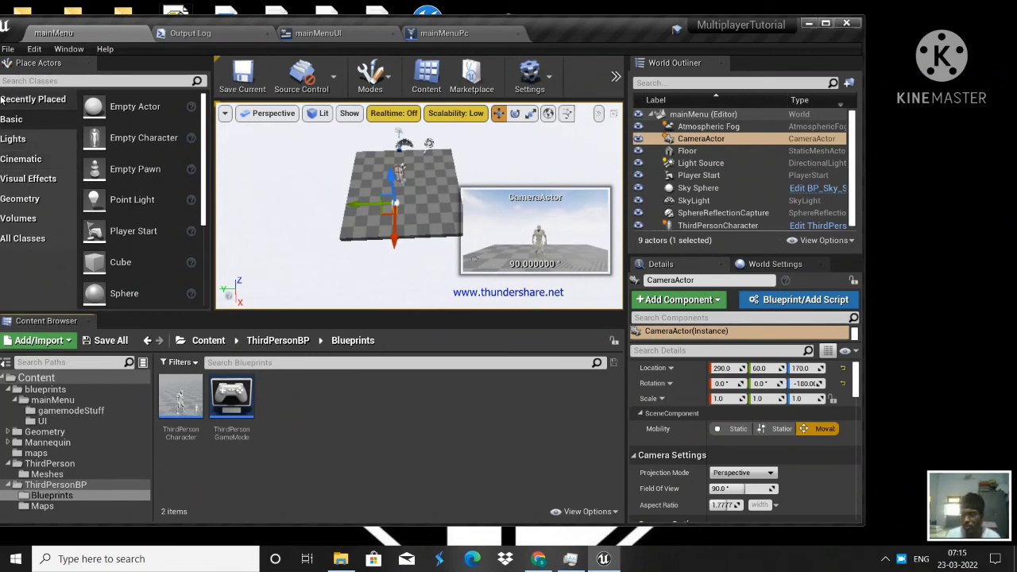
mouse_move(550, 38)
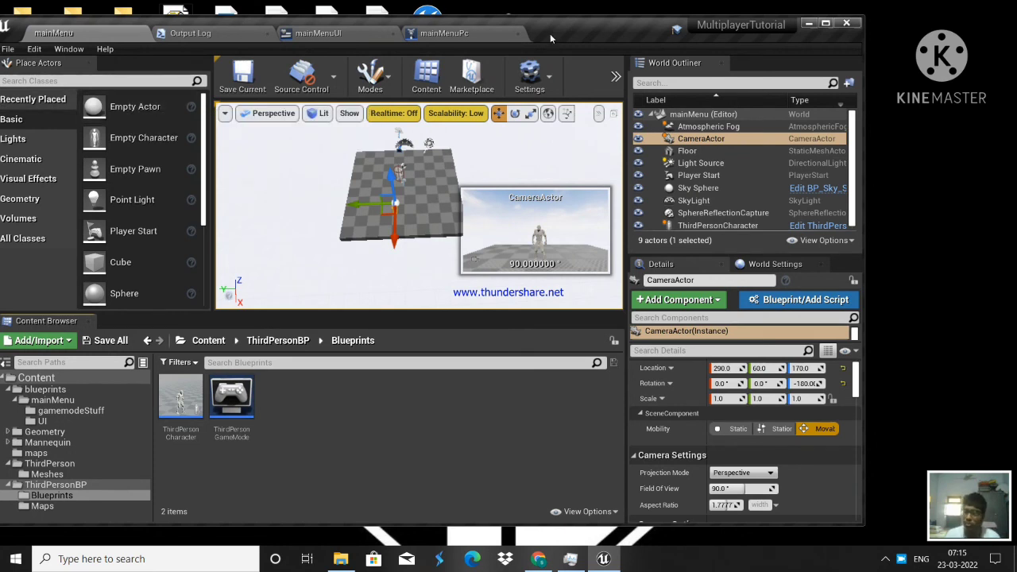